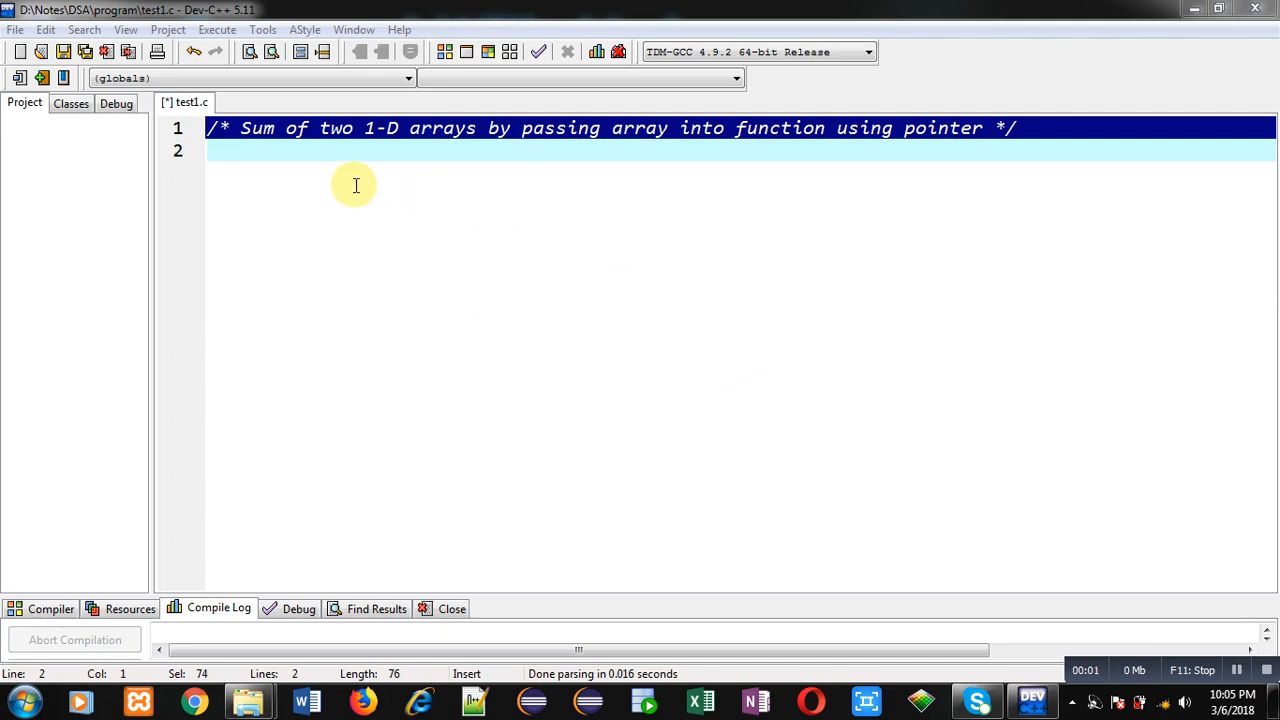
mouse_move(288, 170)
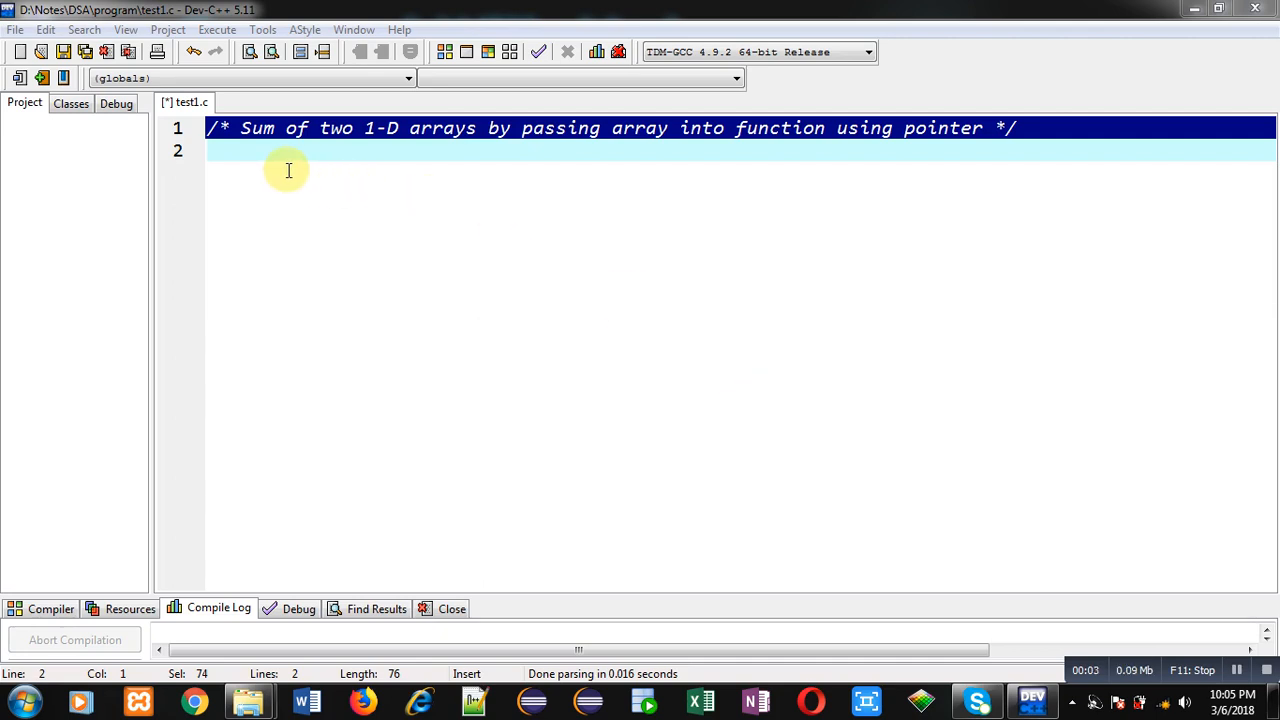
mouse_move(300, 156)
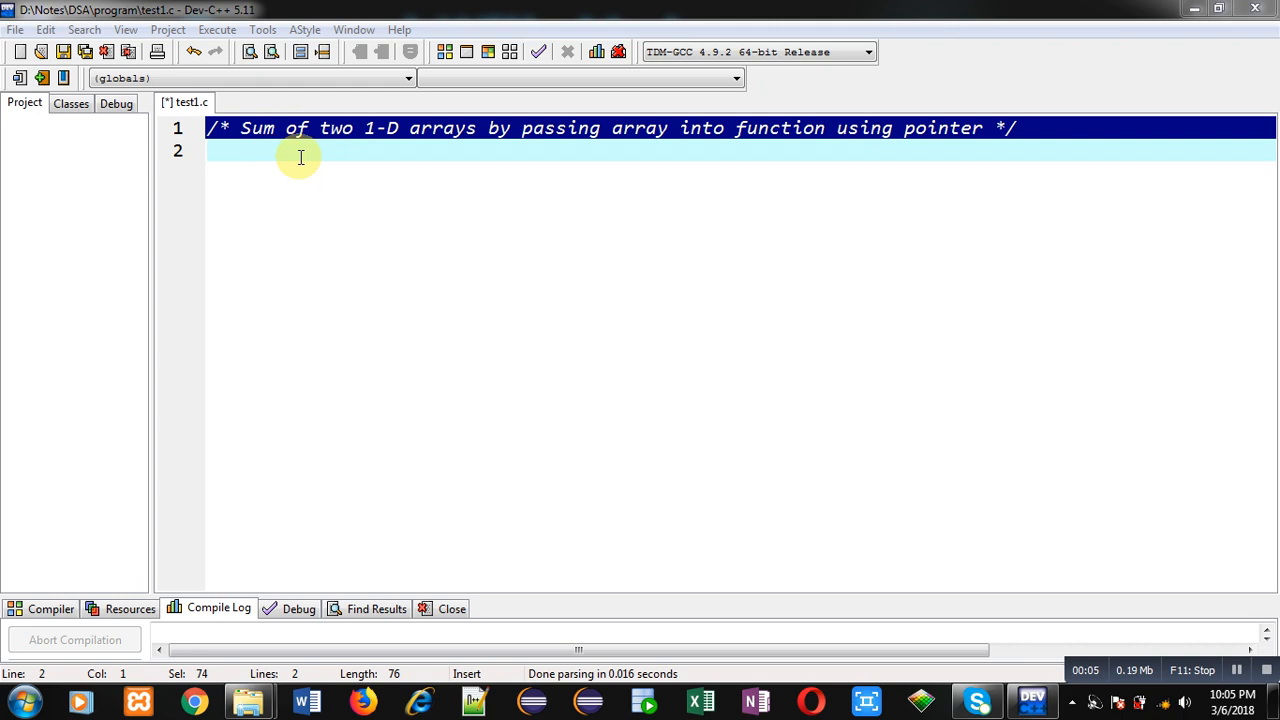
mouse_move(388, 152)
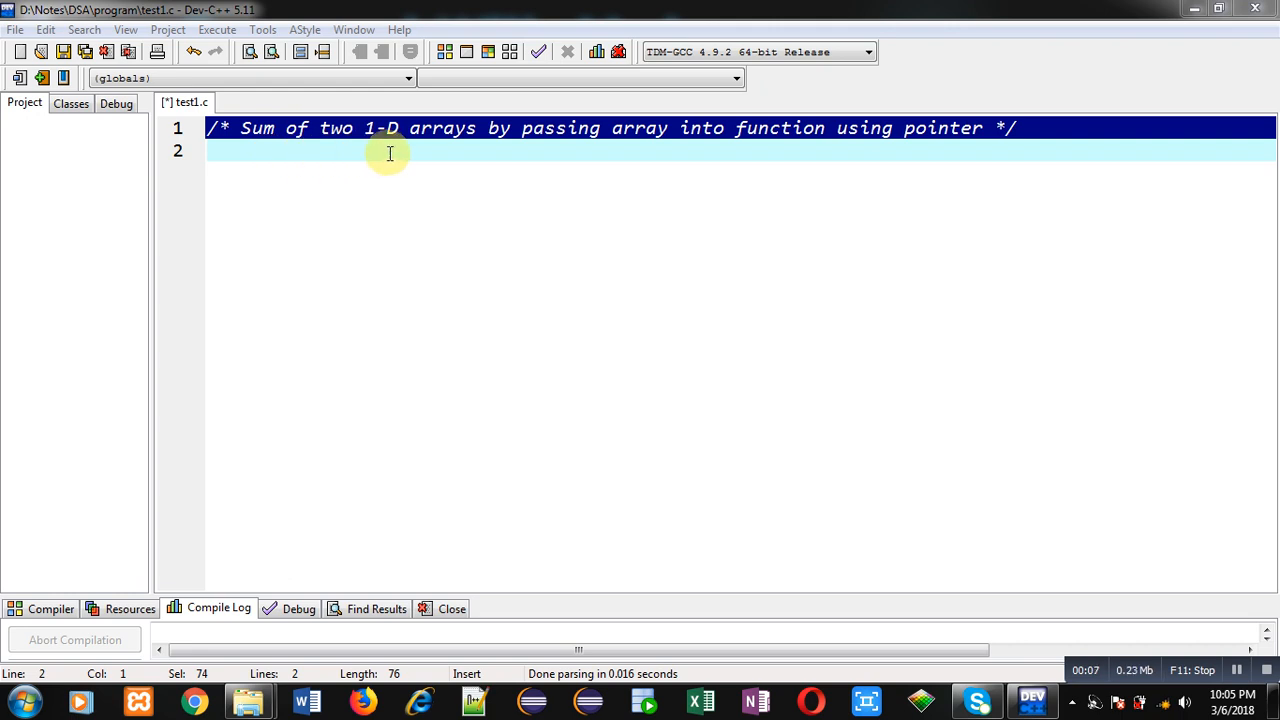
mouse_move(696, 156)
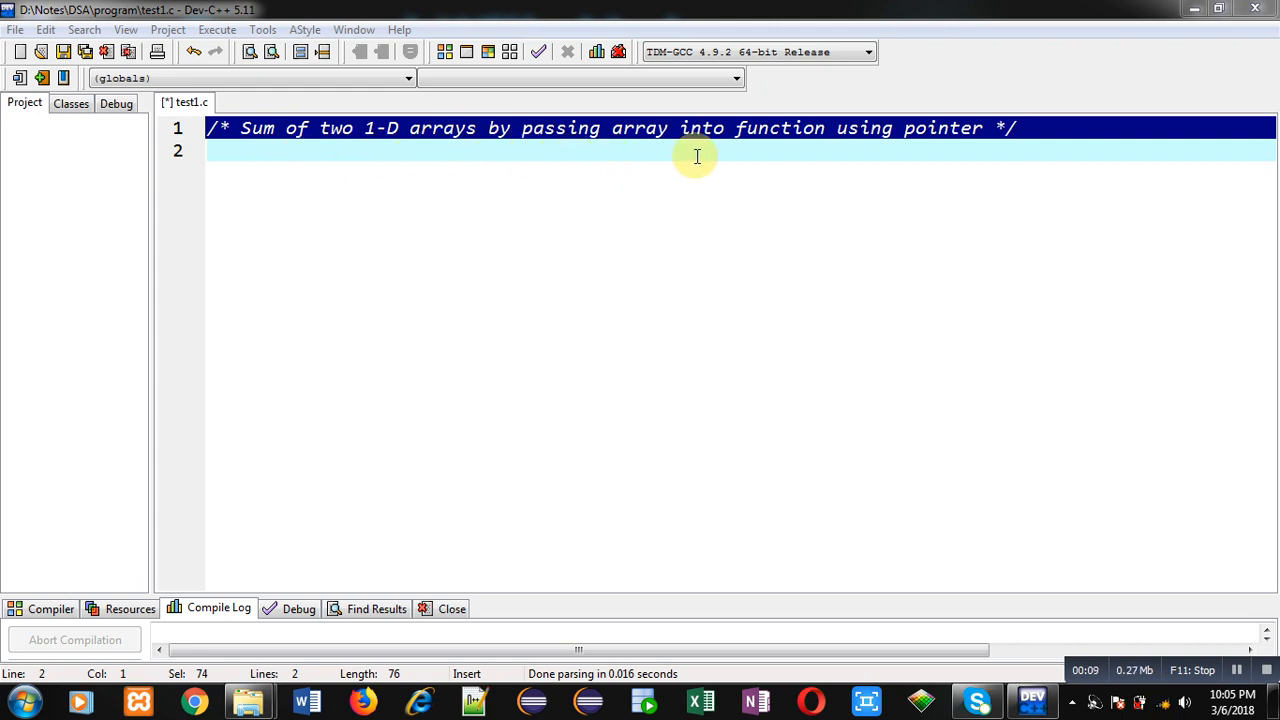
mouse_move(866, 168)
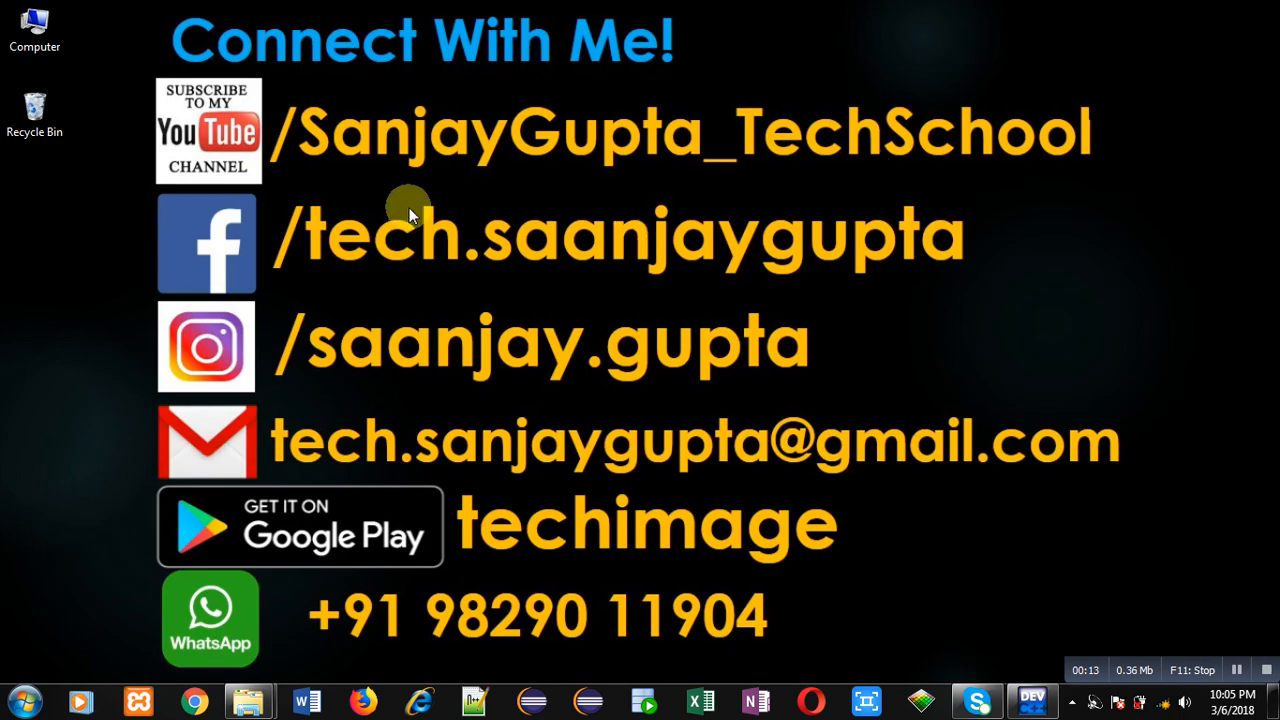
mouse_move(252, 184)
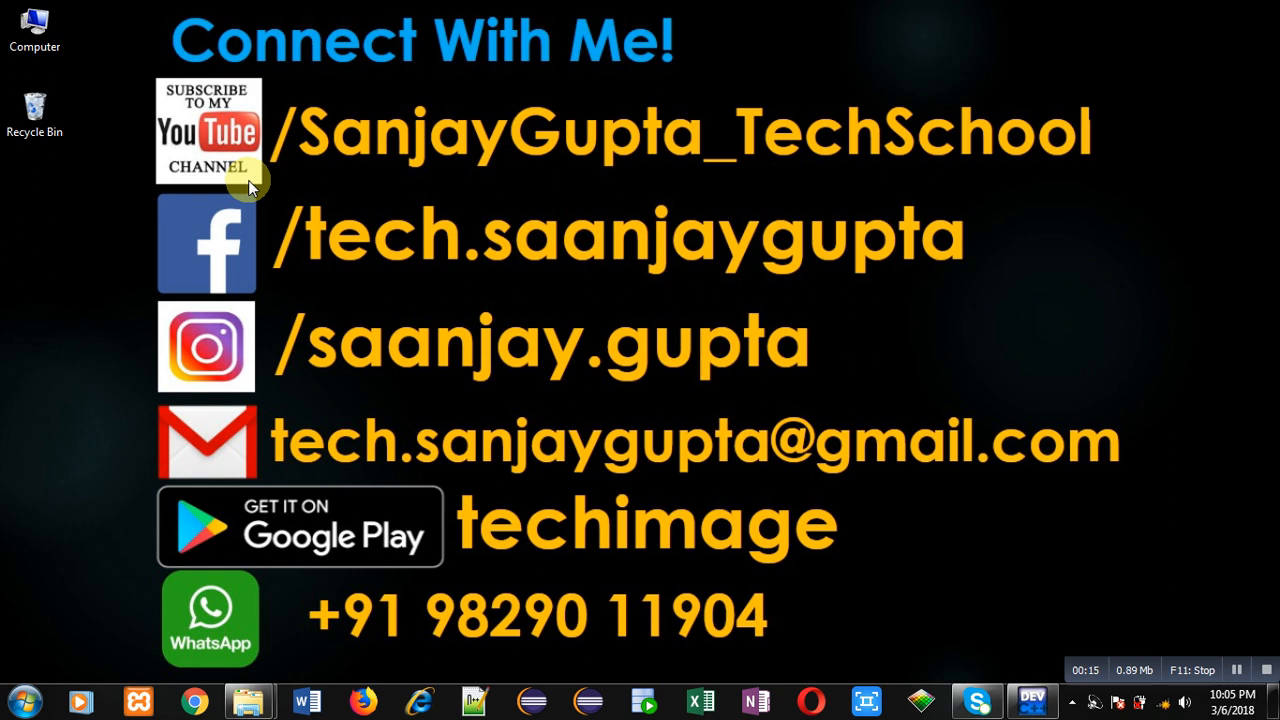
mouse_move(338, 176)
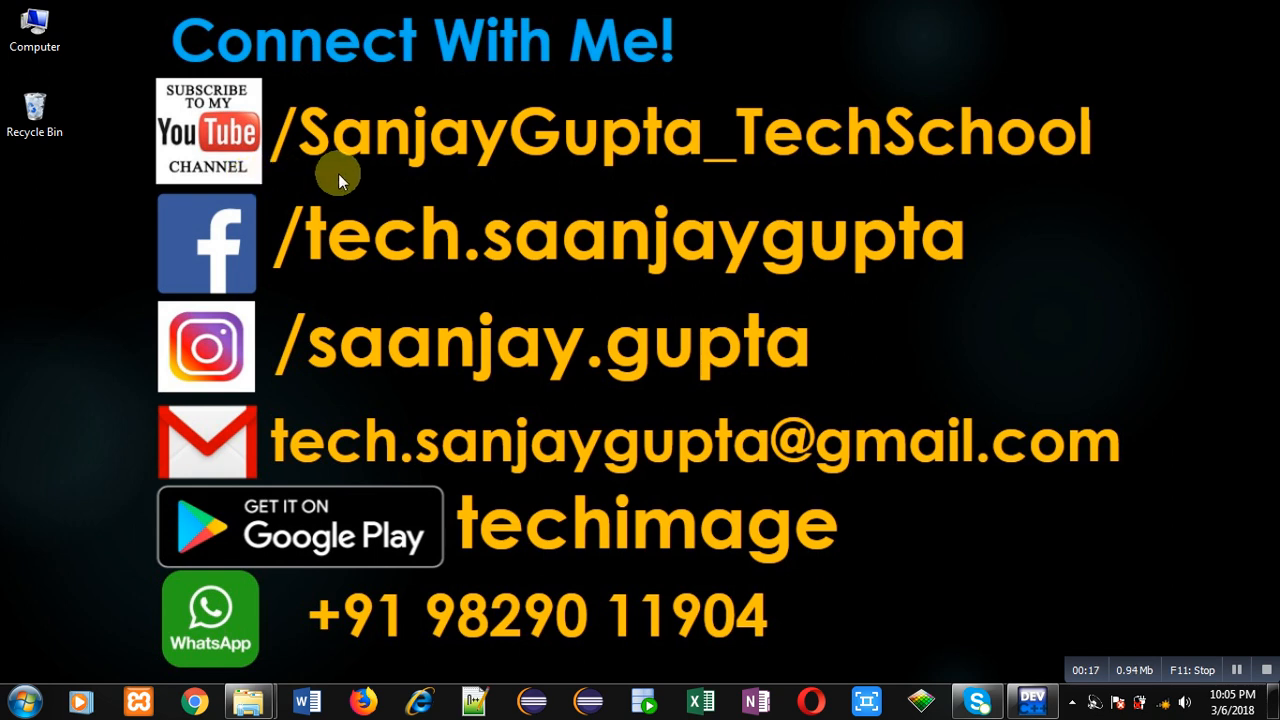
mouse_move(364, 184)
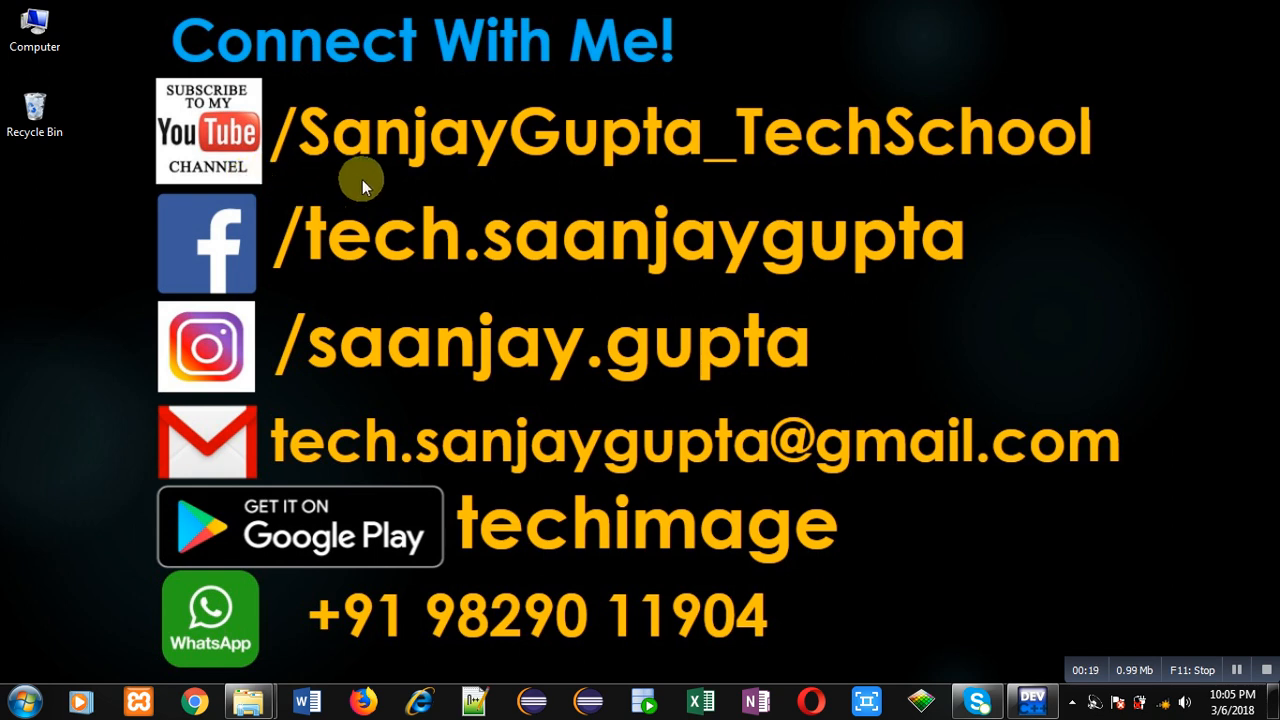
mouse_move(736, 182)
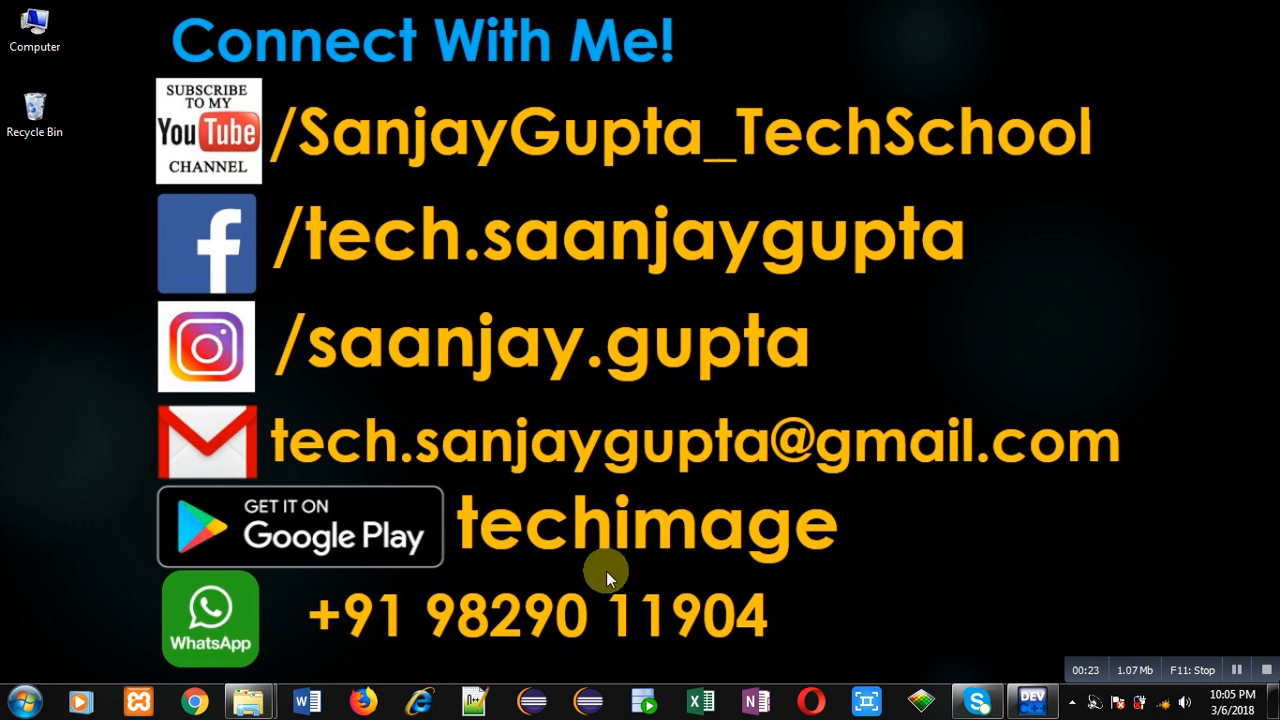
mouse_move(940, 644)
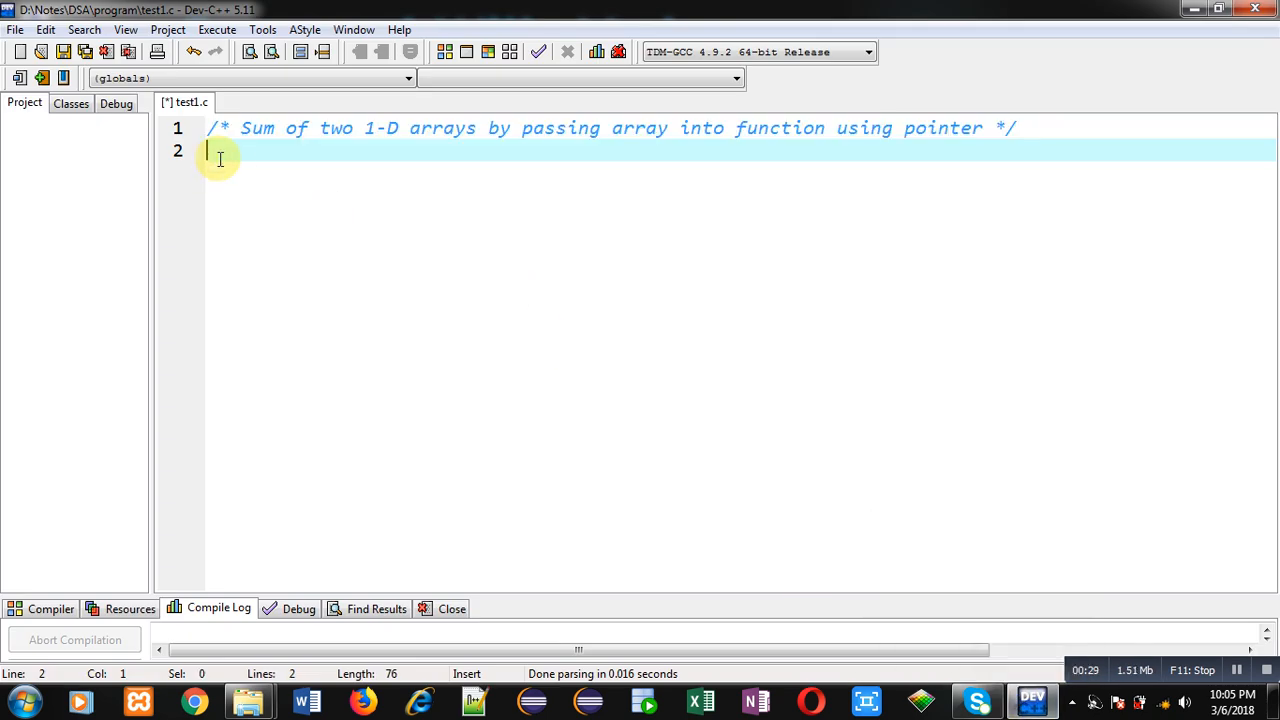
Add #include<stdio.h> and the prototype void sum(int*,int*);
type("#inclu")
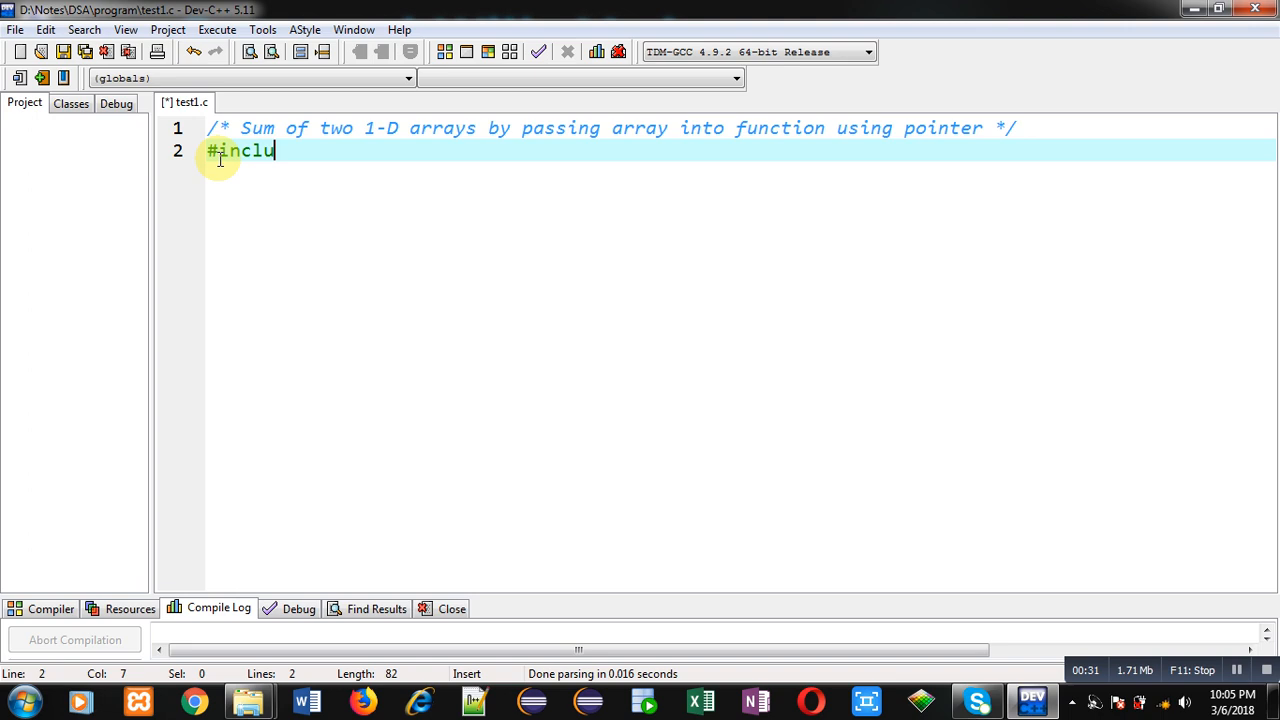
type("de<stdio.>")
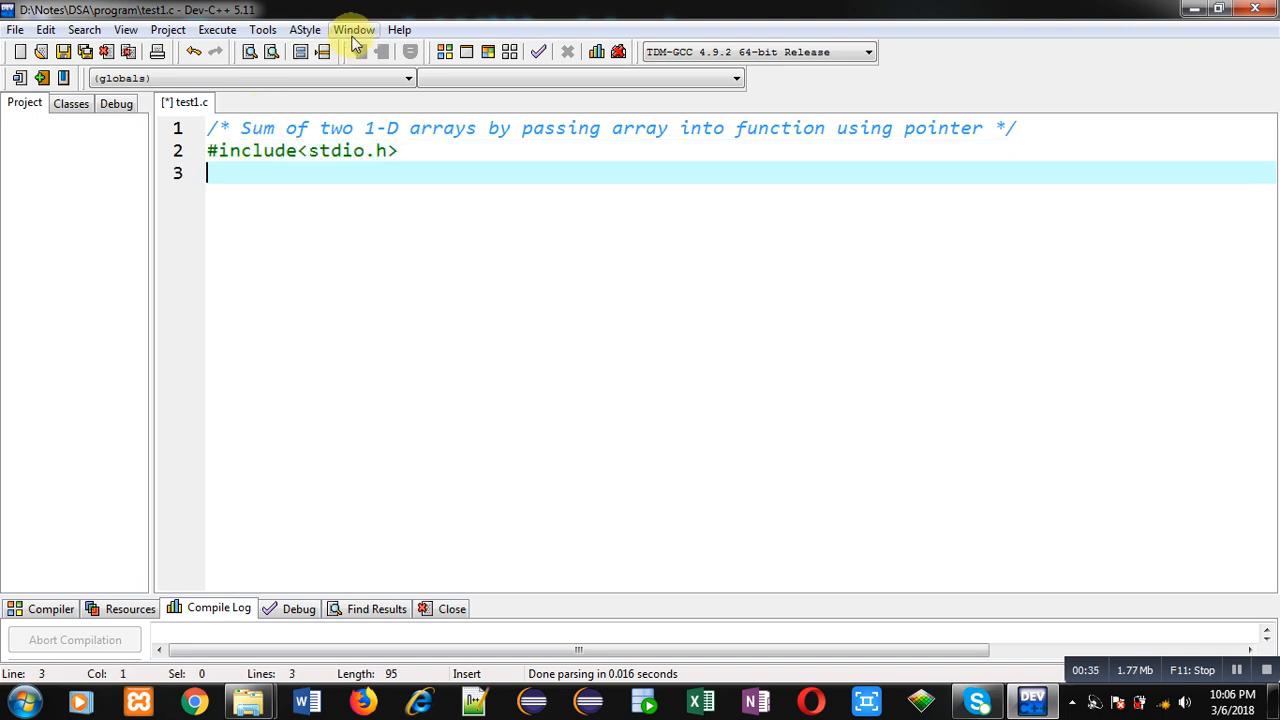
type("void sum()")
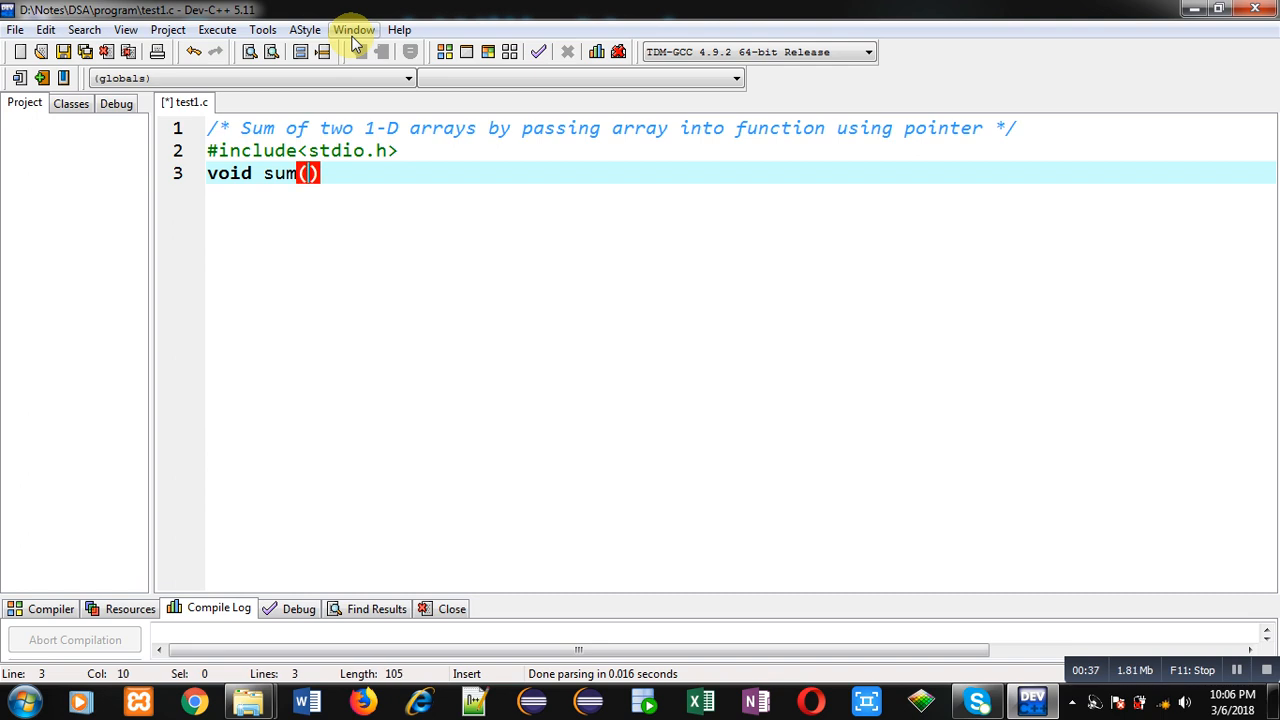
type("int*")
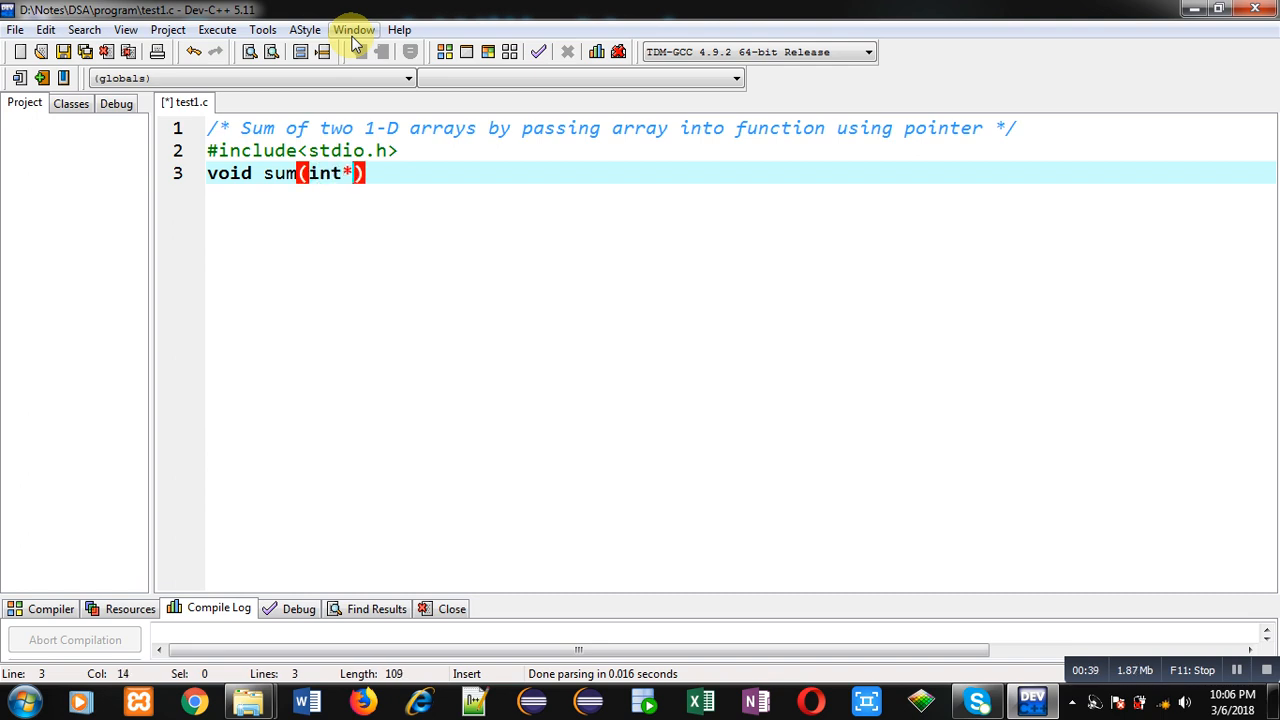
type(",int*")
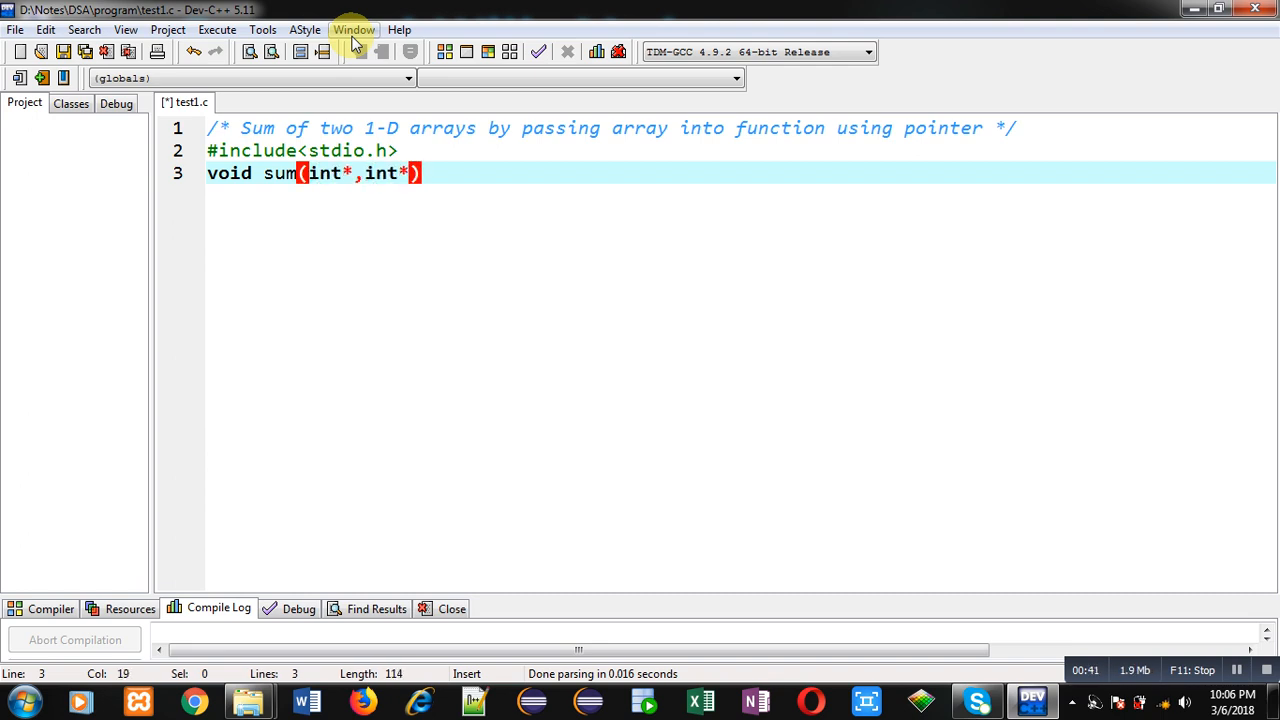
type(";")
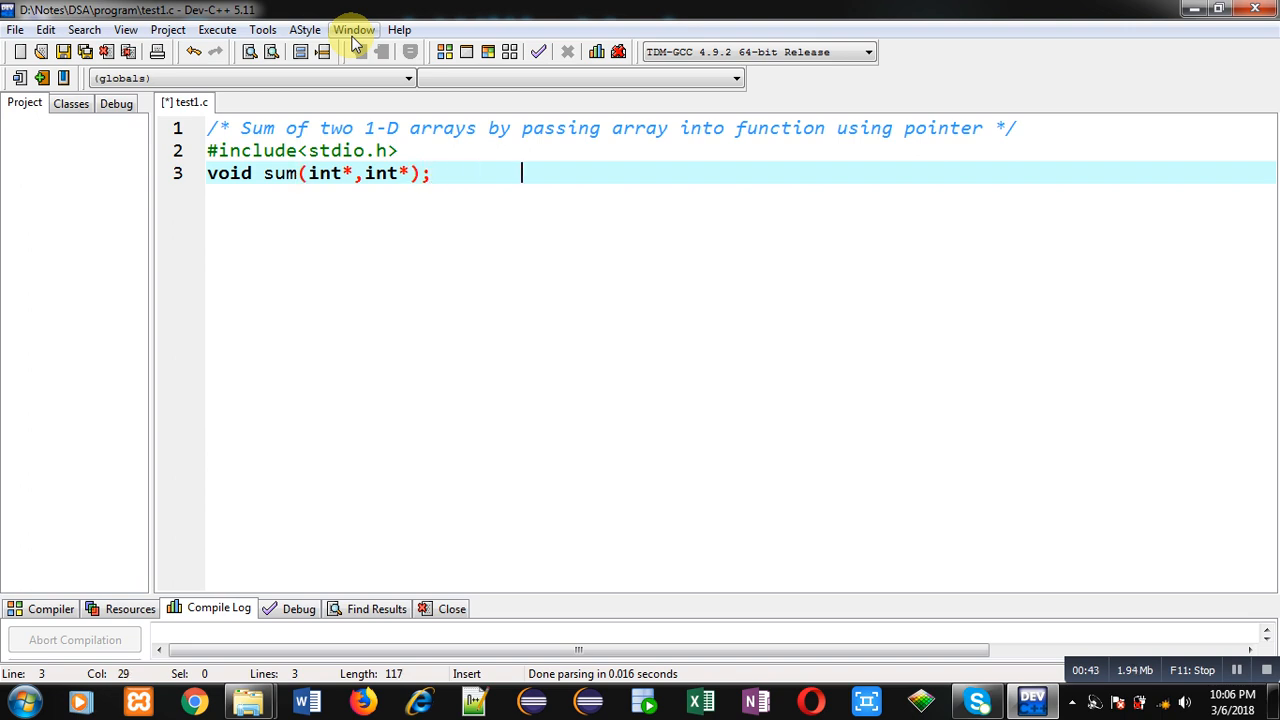
Append the comment //function declaration after the prototype
type("//")
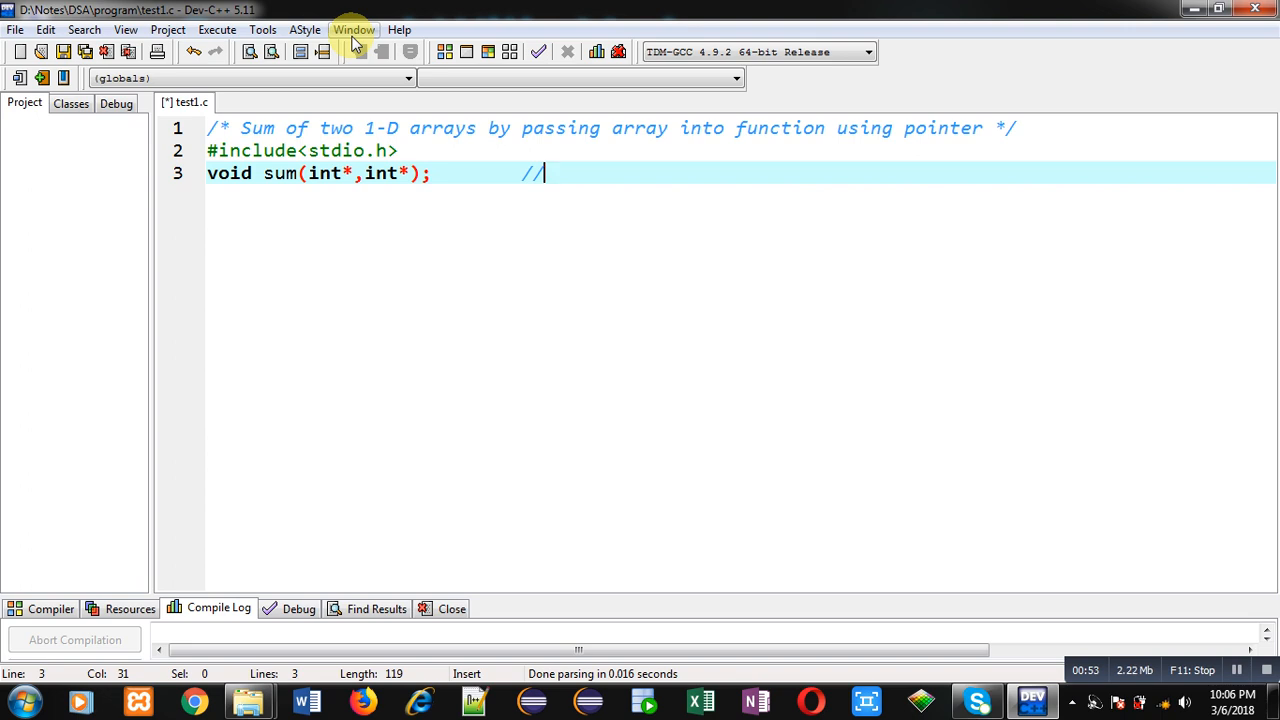
type("function decl")
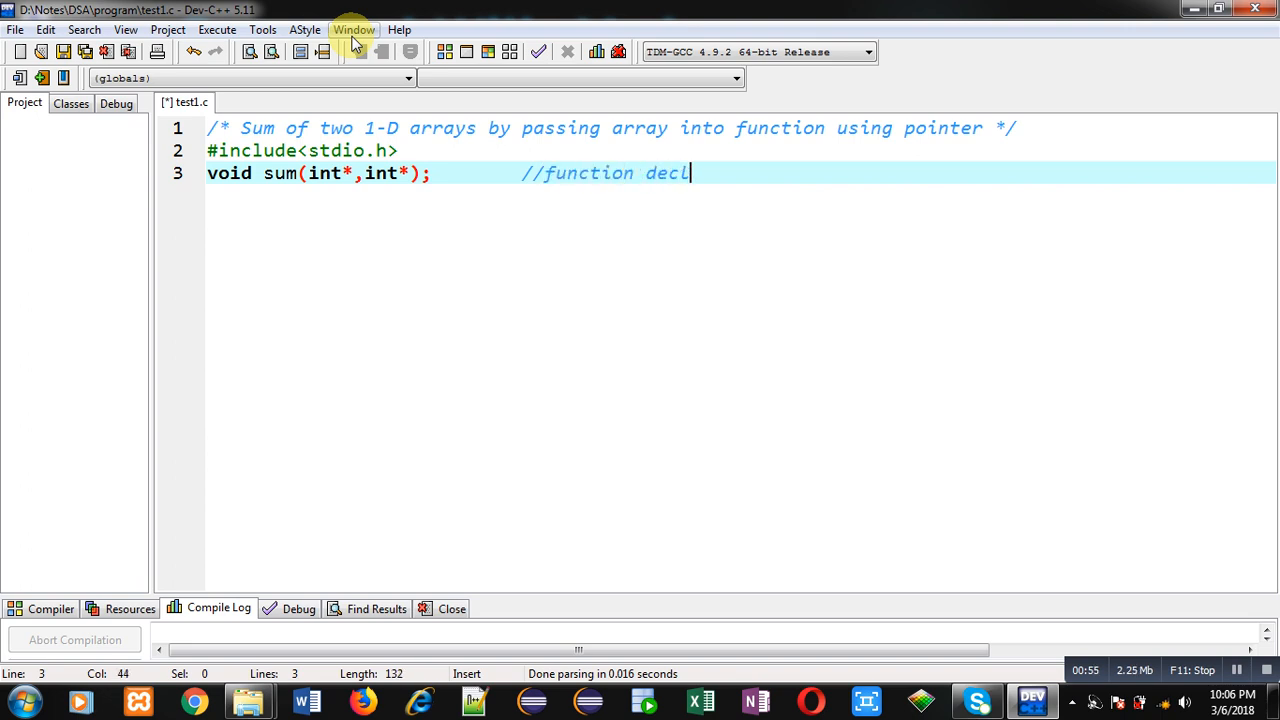
type("aration")
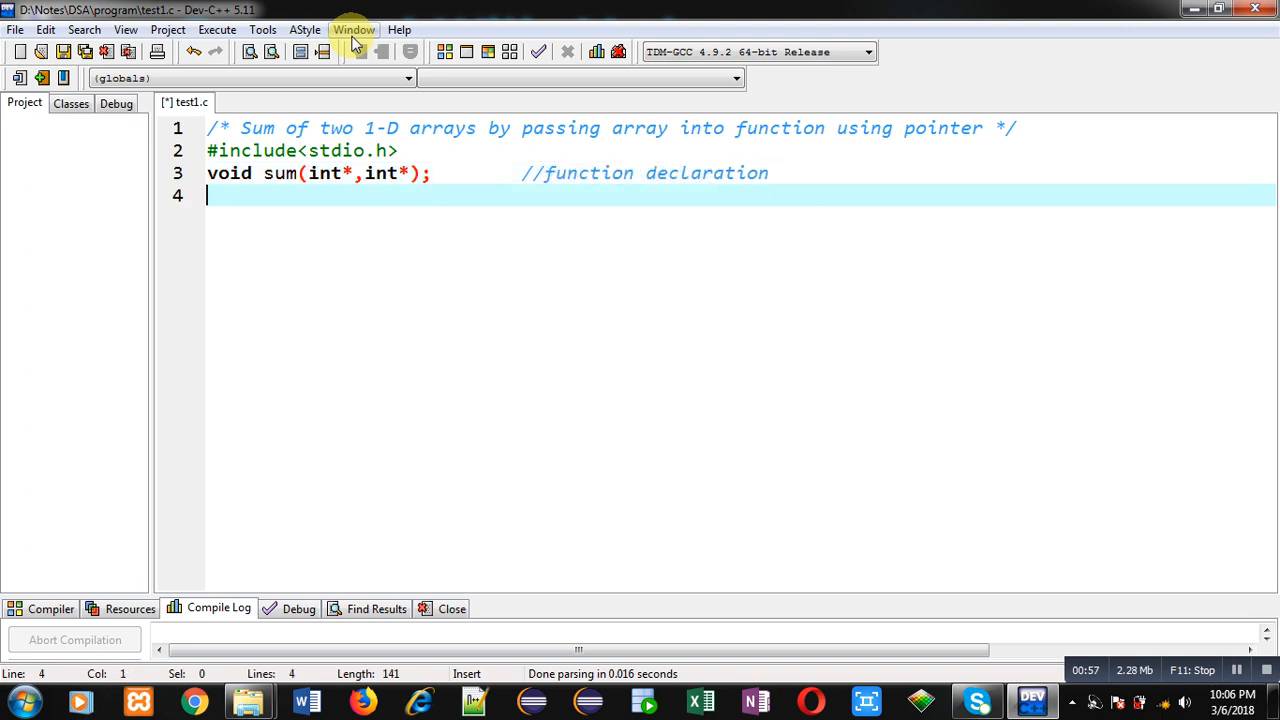
Begin int main() and declare the arrays a[10] and b[10]
type("int main()")
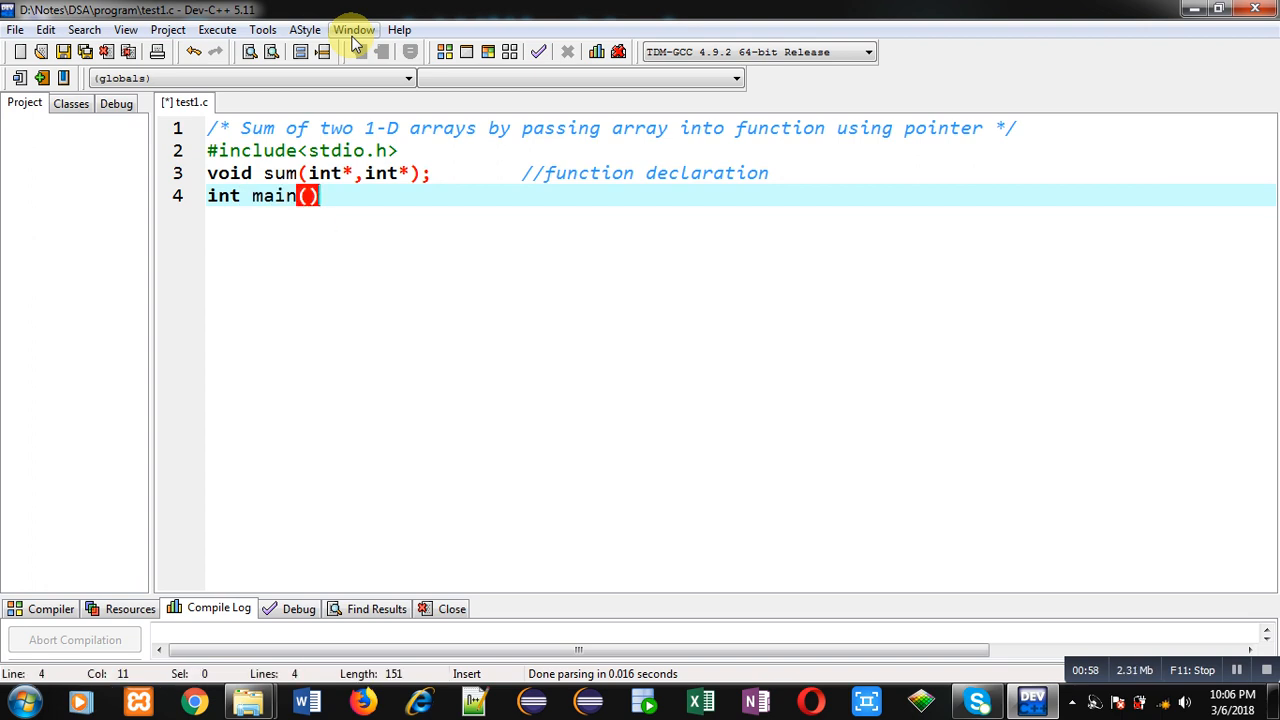
type("{")
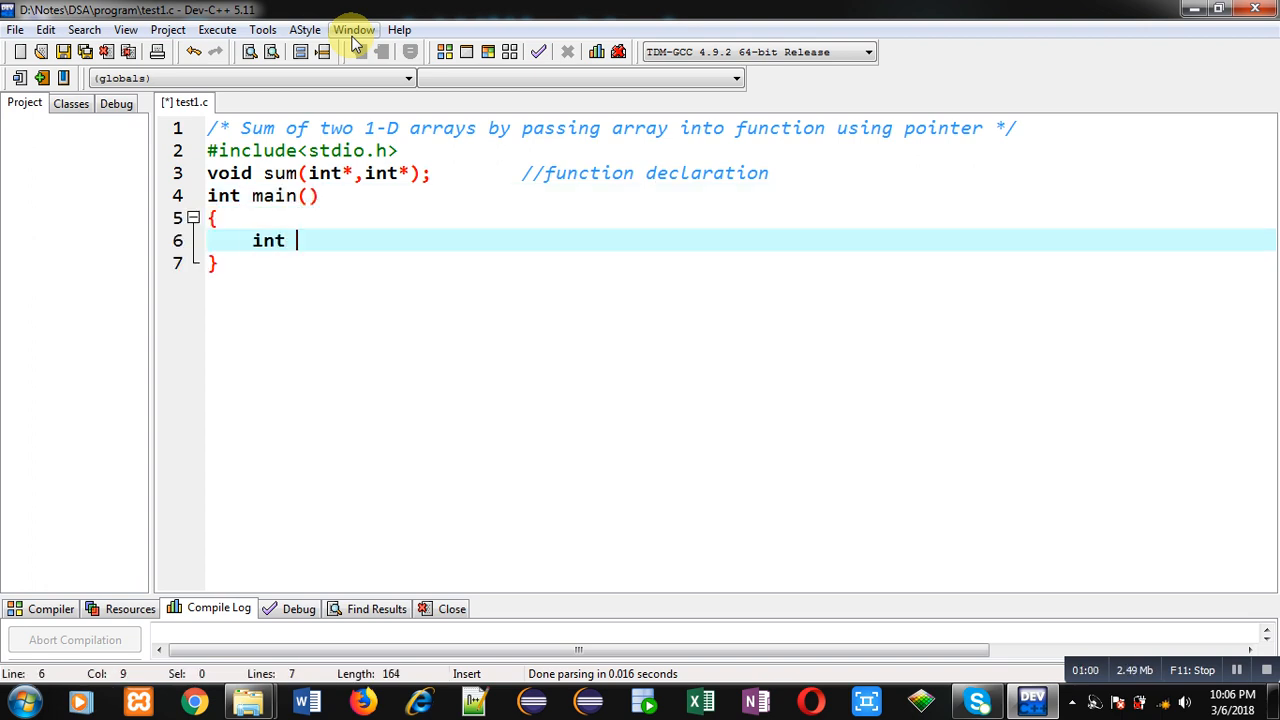
type("a[10],")
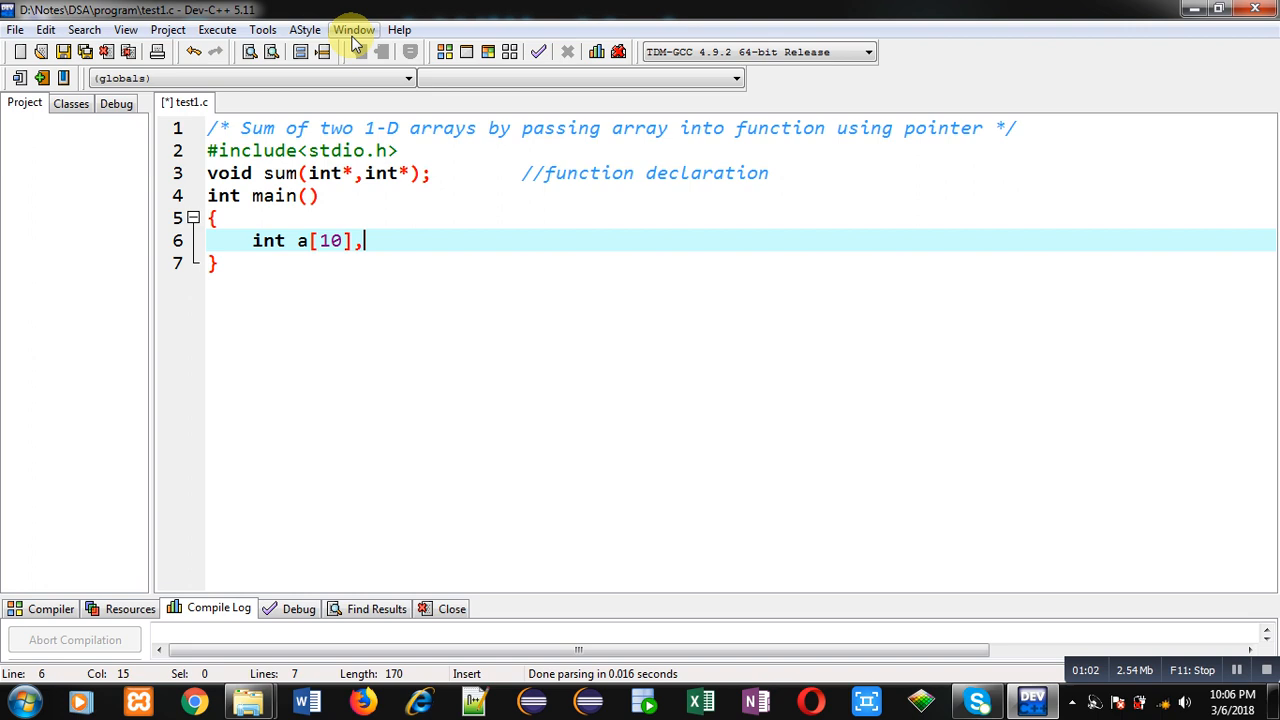
type("b")
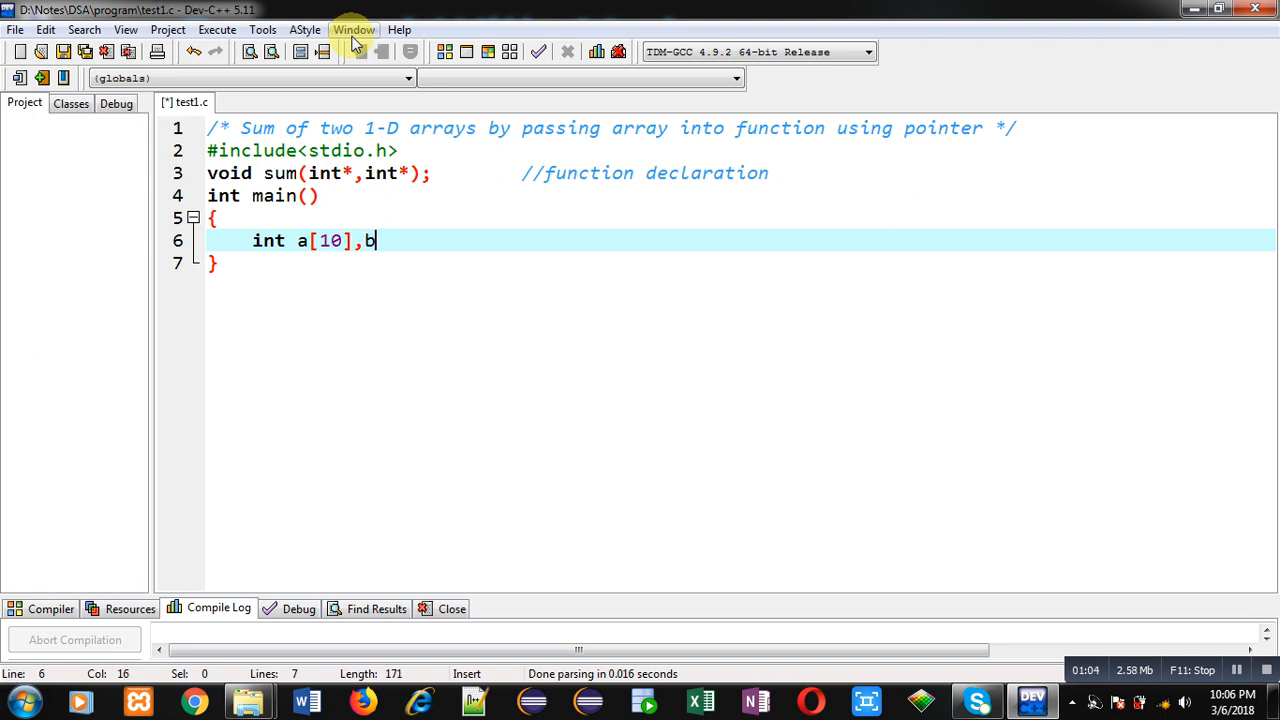
type("[10],i;")
type("printf(\"\\n")
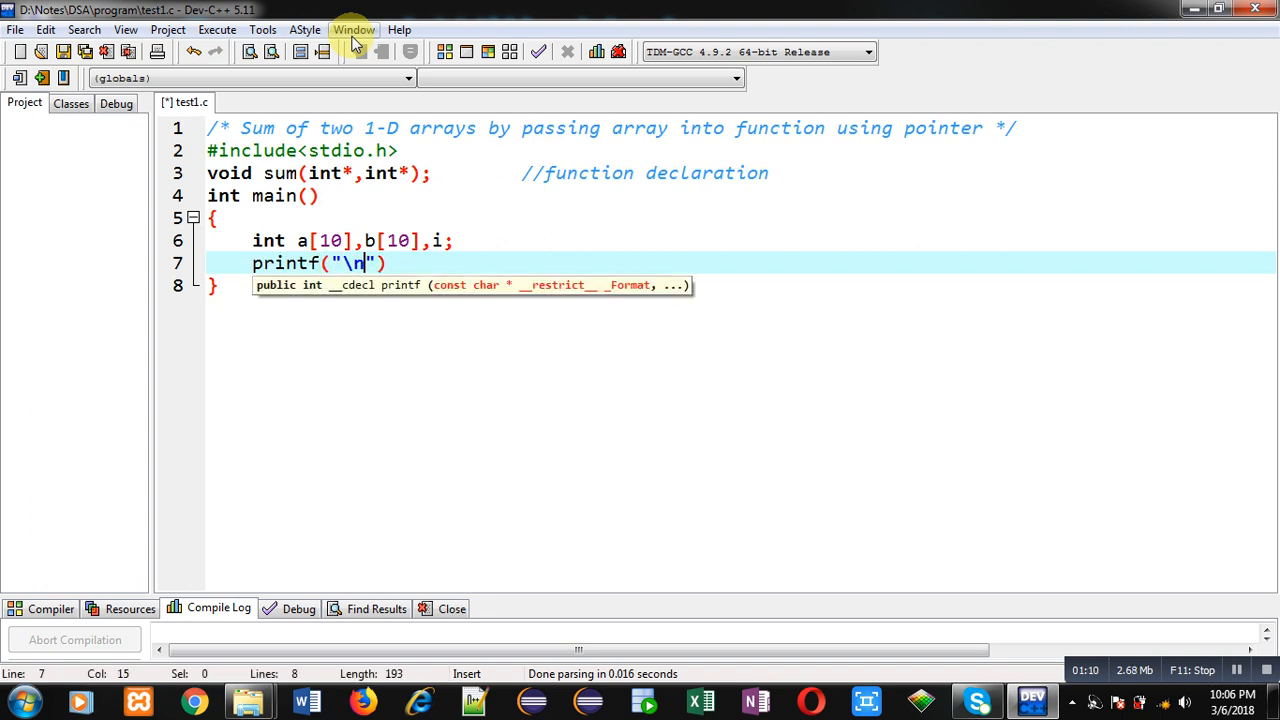
Add a printf prompt asking to enter 10 elements for the First Array
type("Enter Fi")
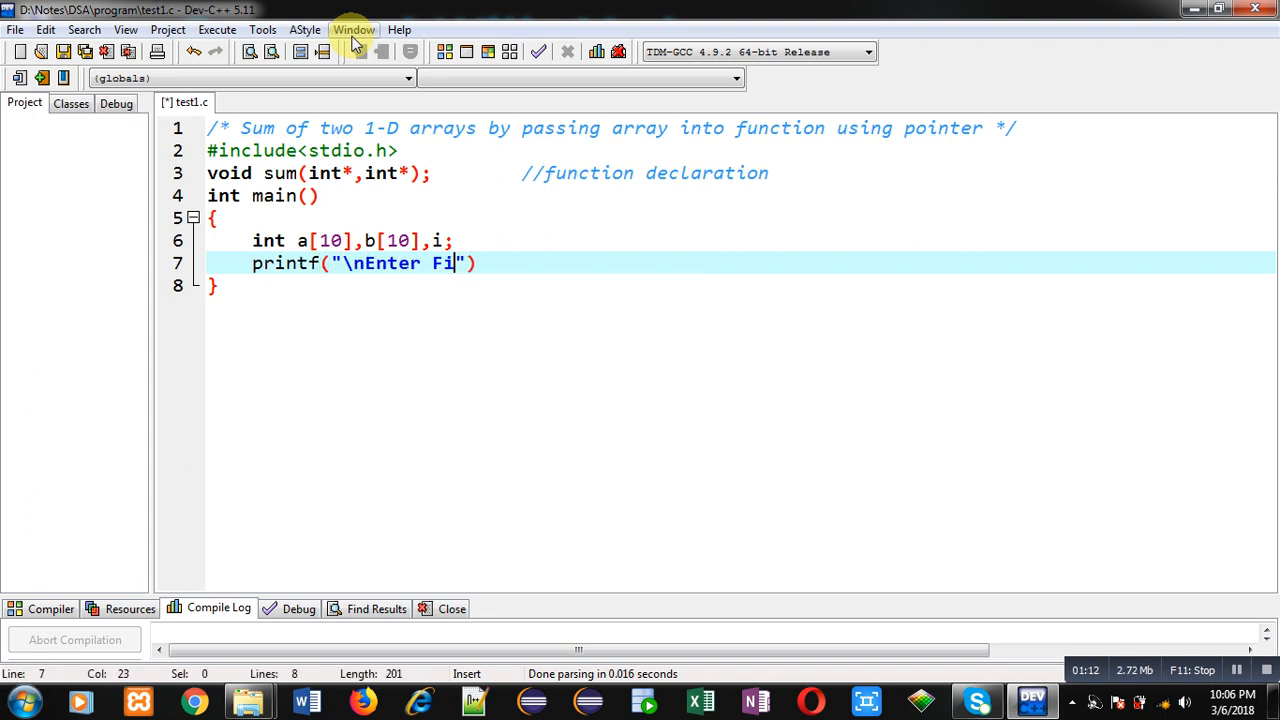
type("10 Elements for")
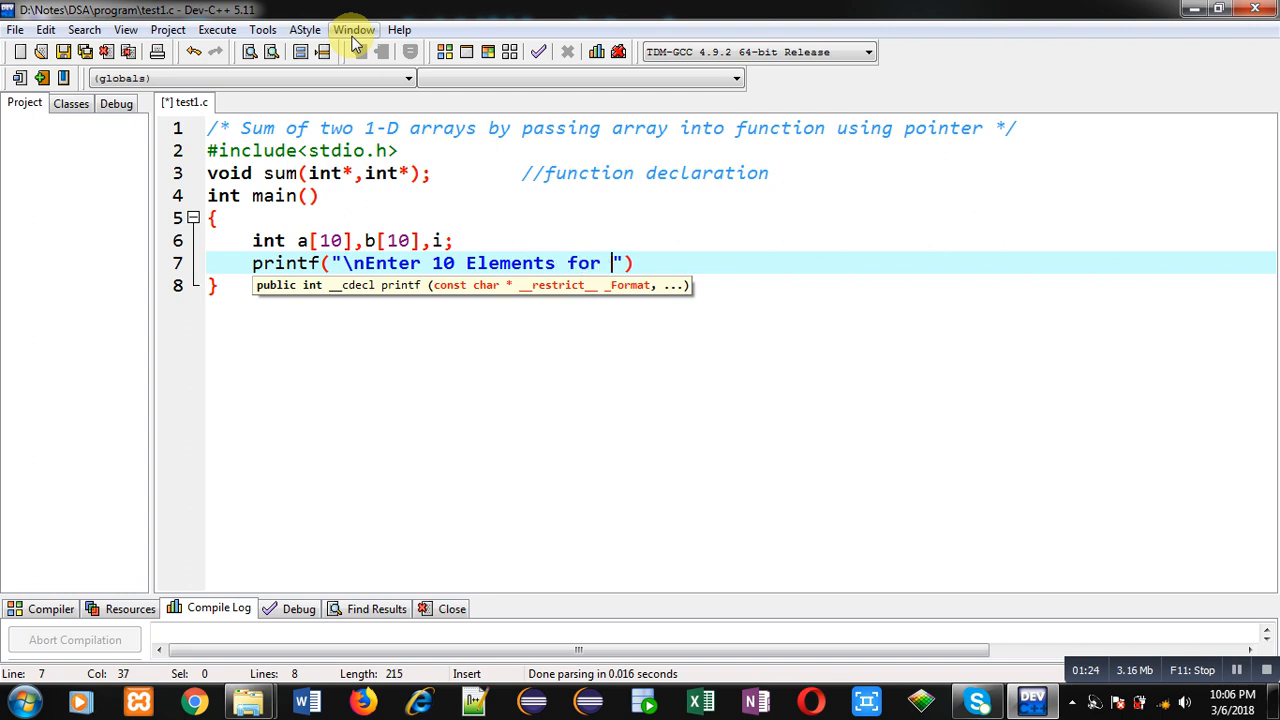
type("First Array")
type("for")
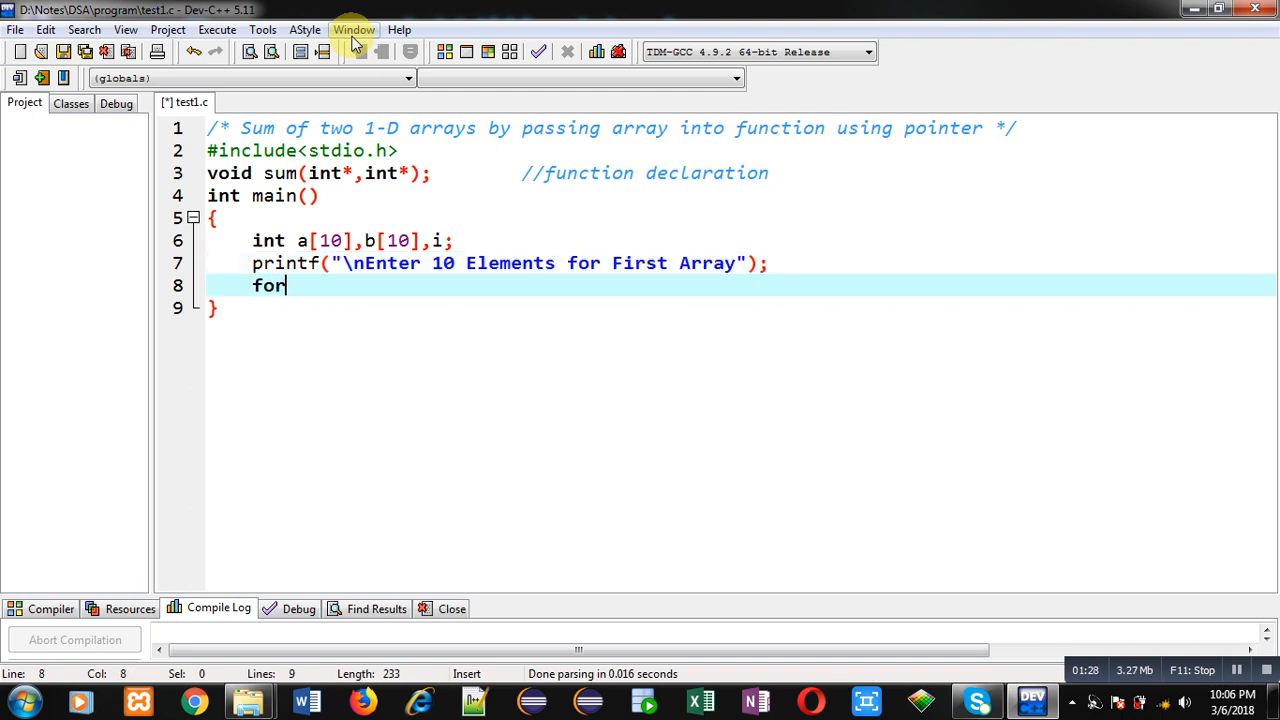
Write a for loop i=0 to 10 reading each value with scanf("%d",&a[i])
type("(i=0;i<")
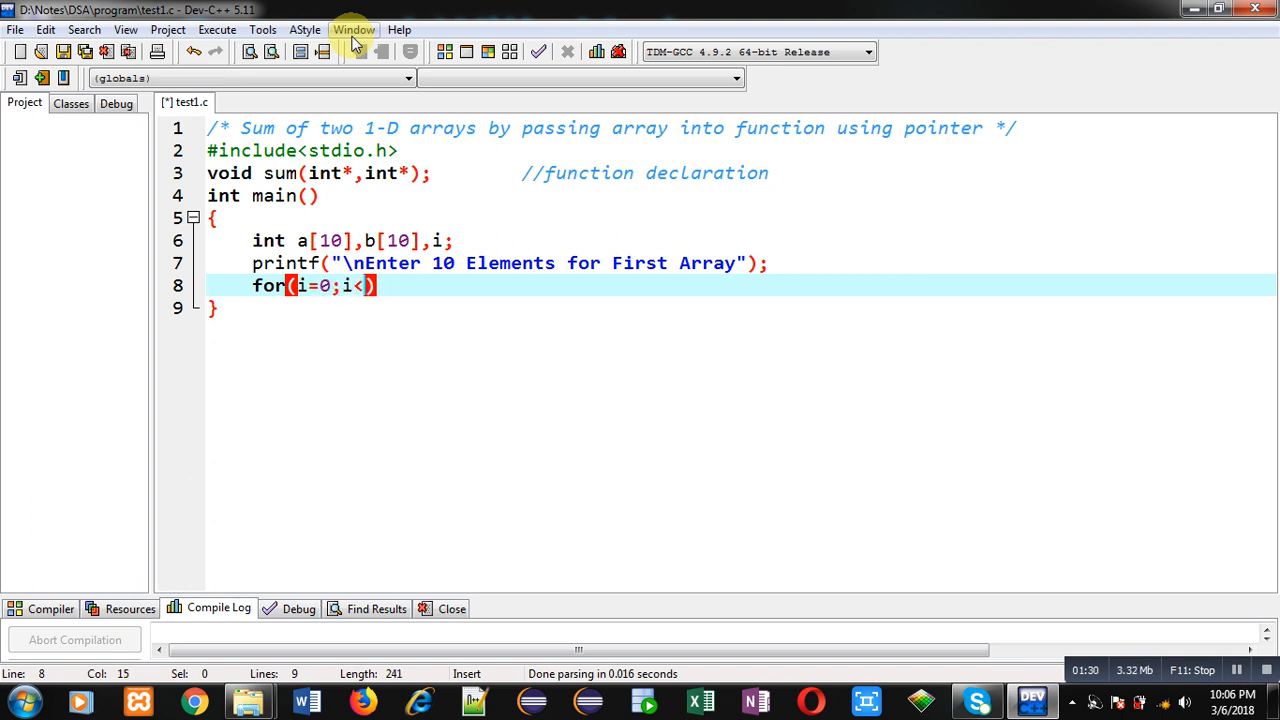
type("10;i++")
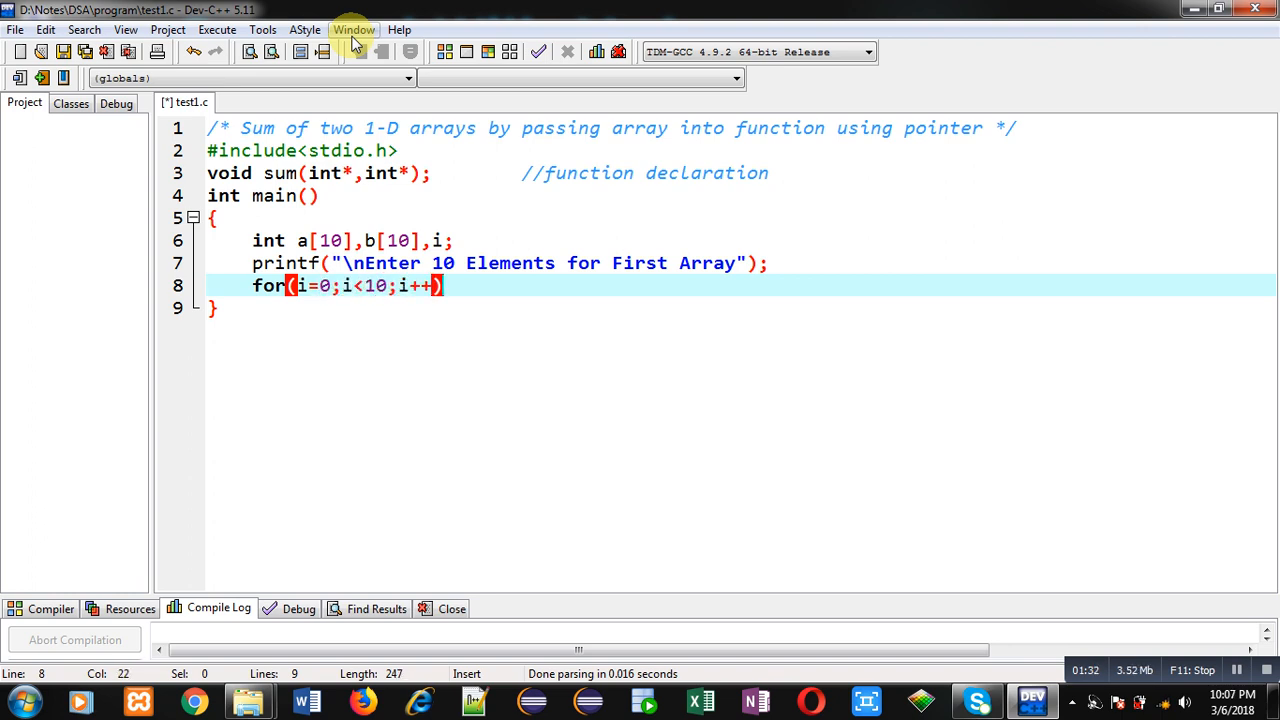
type("scanf(\"\")")
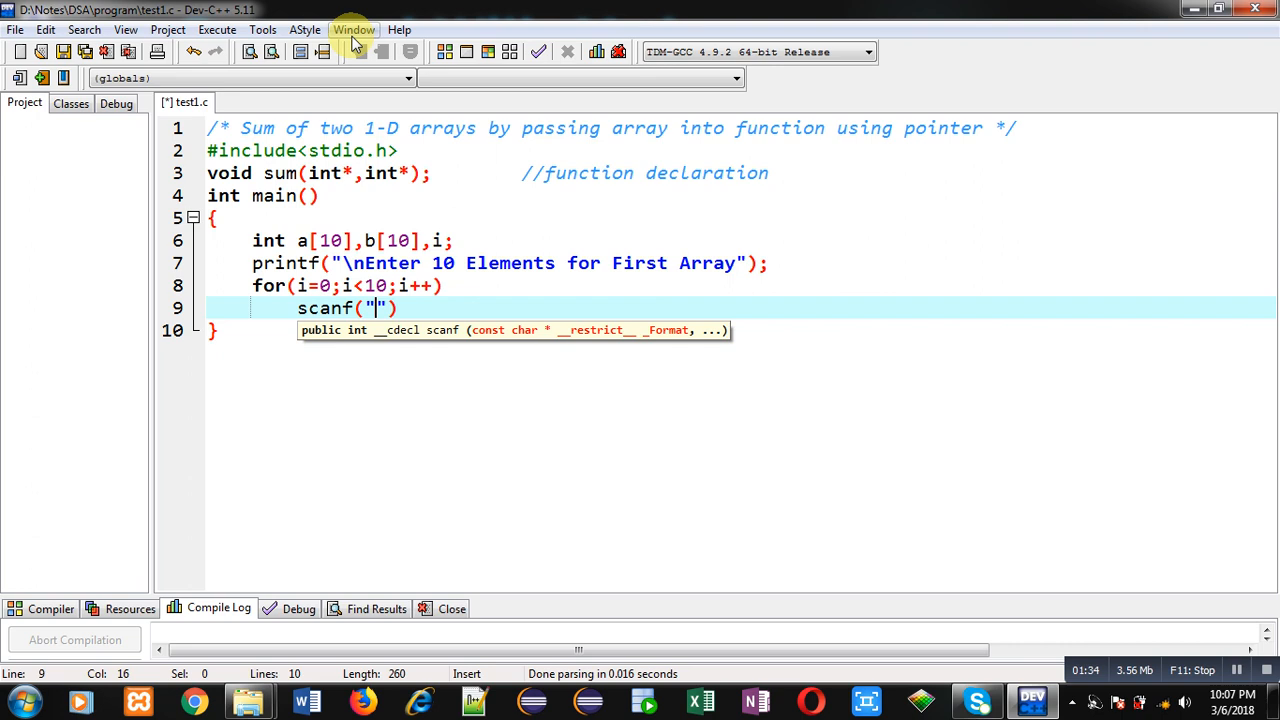
type("%d\",&")
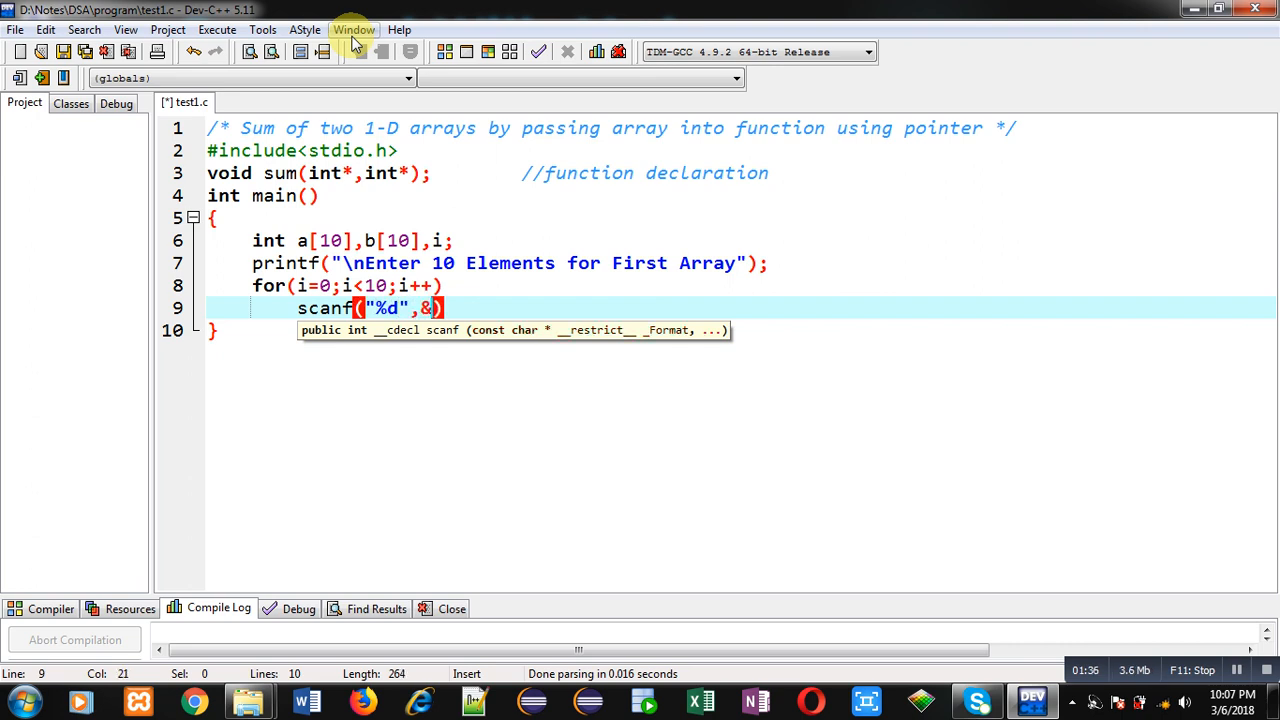
type("a[i]);")
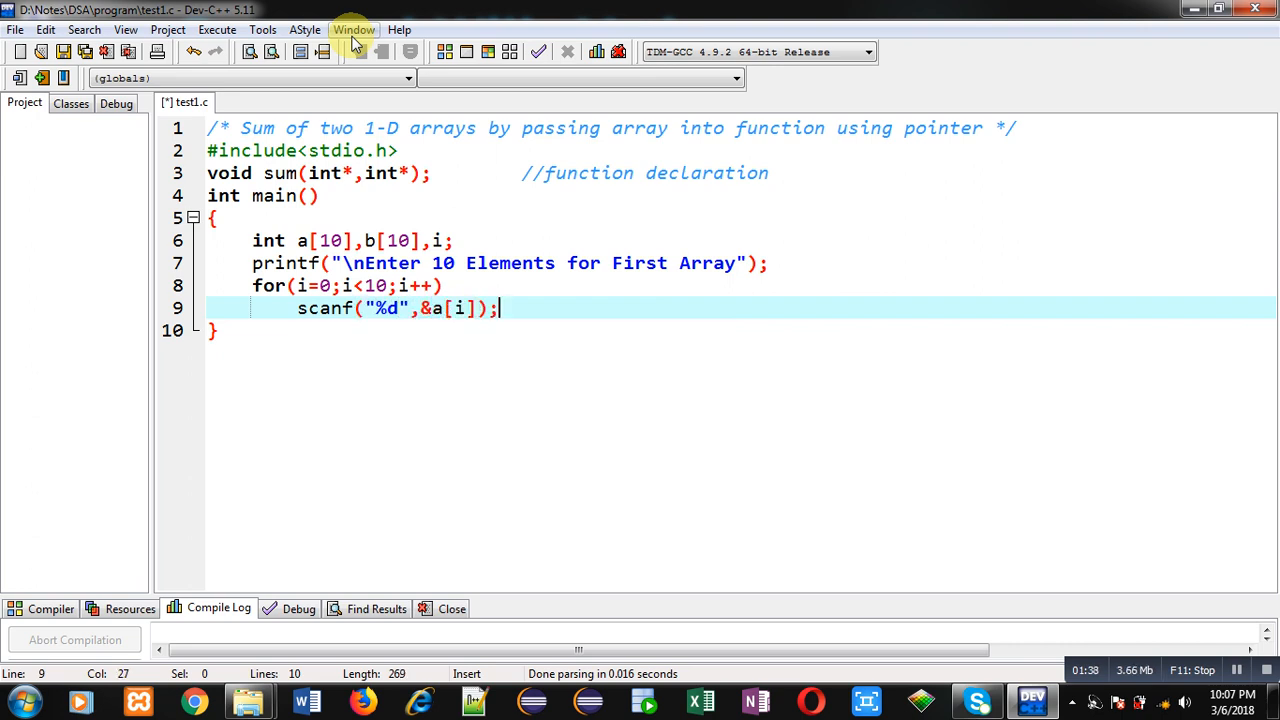
key("Enter")
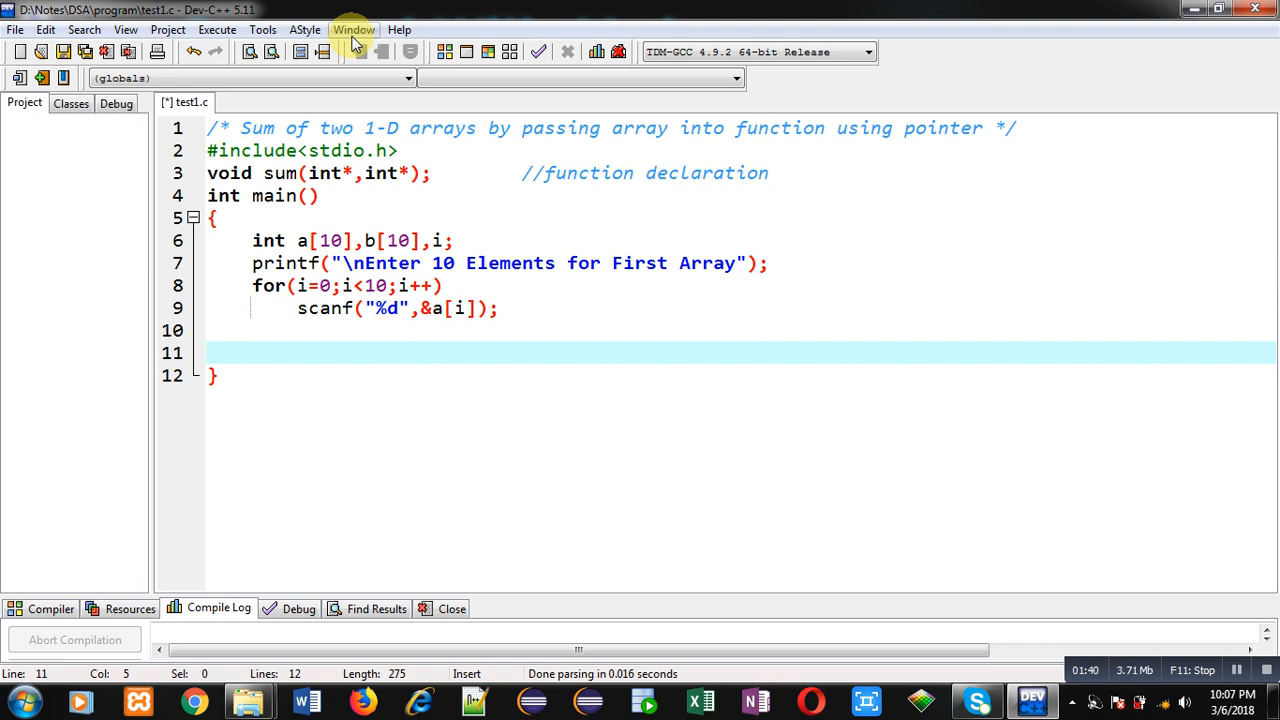
mouse_move(268, 240)
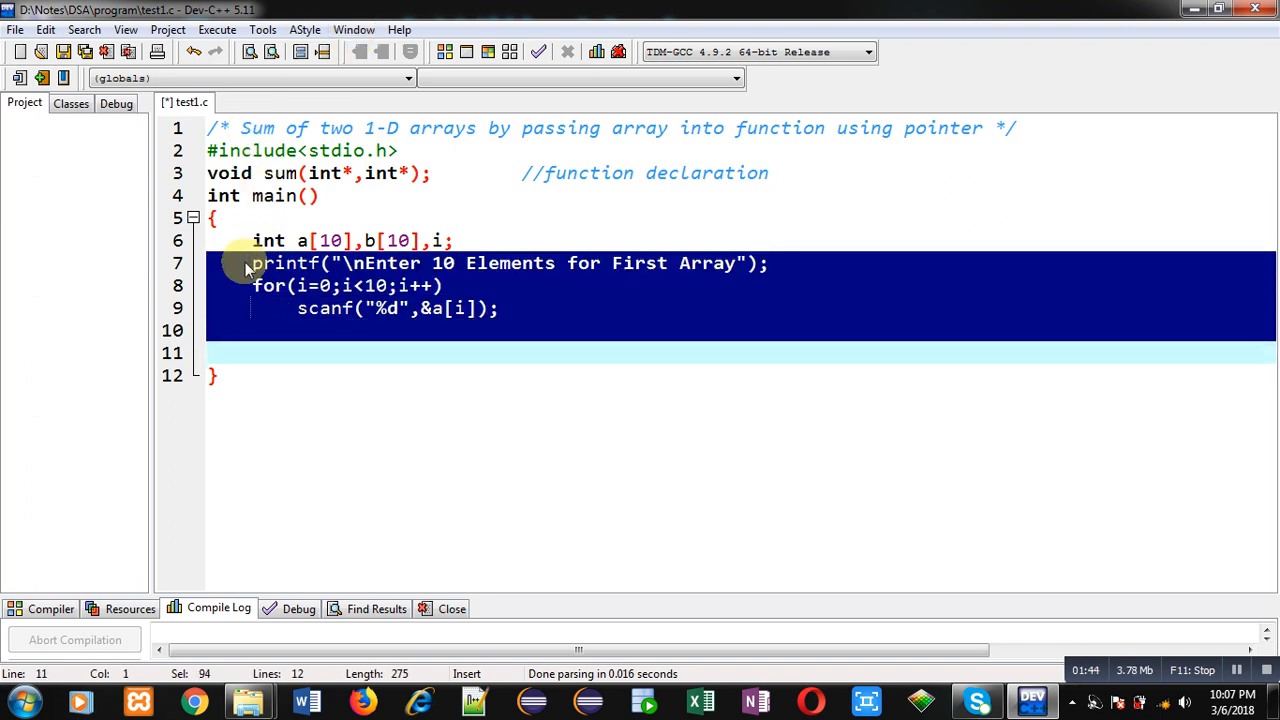
Paste a copy of the prompt-and-read block below and change its prompt to Second Array
left_click(210, 352)
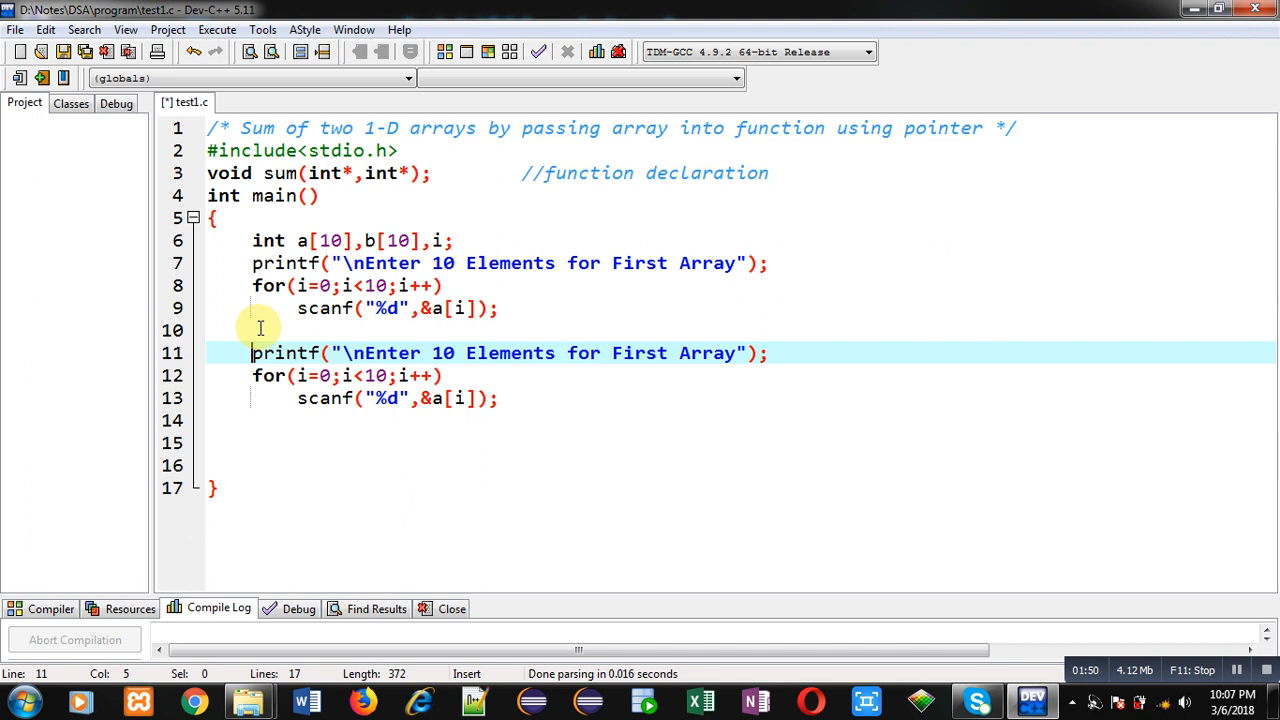
mouse_move(676, 352)
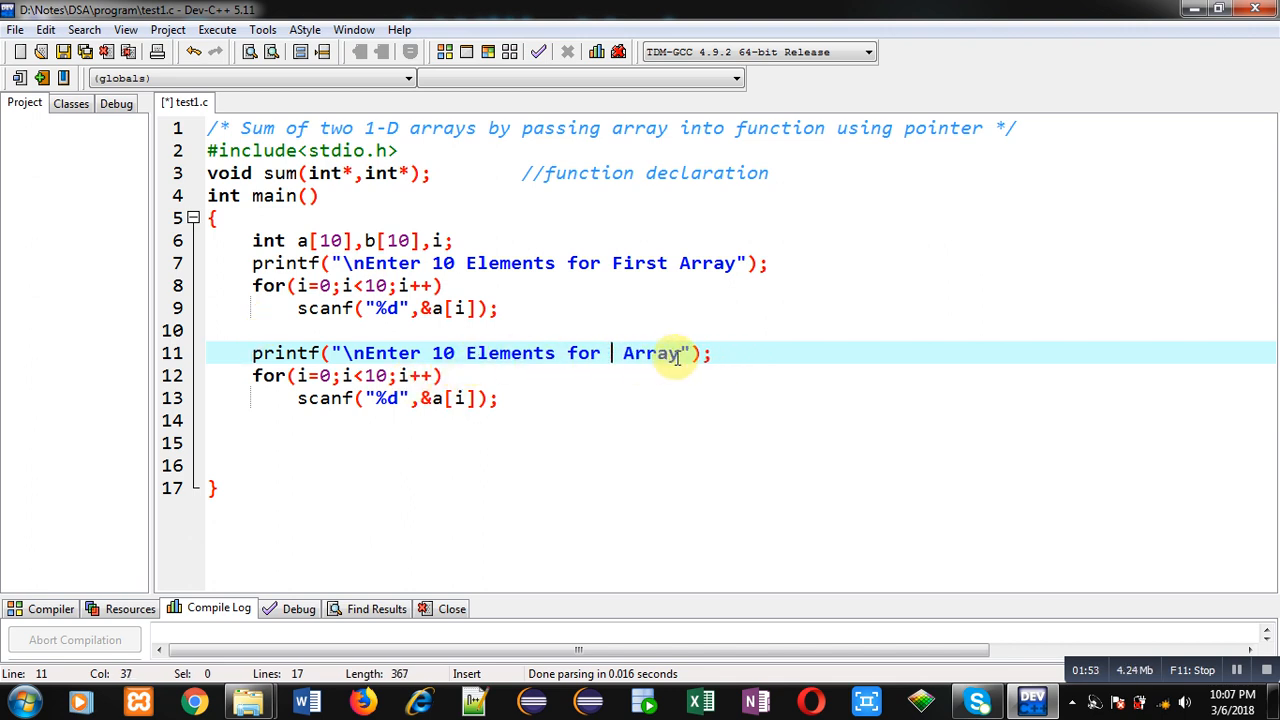
type("Second")
left_click(742, 398)
type("b")
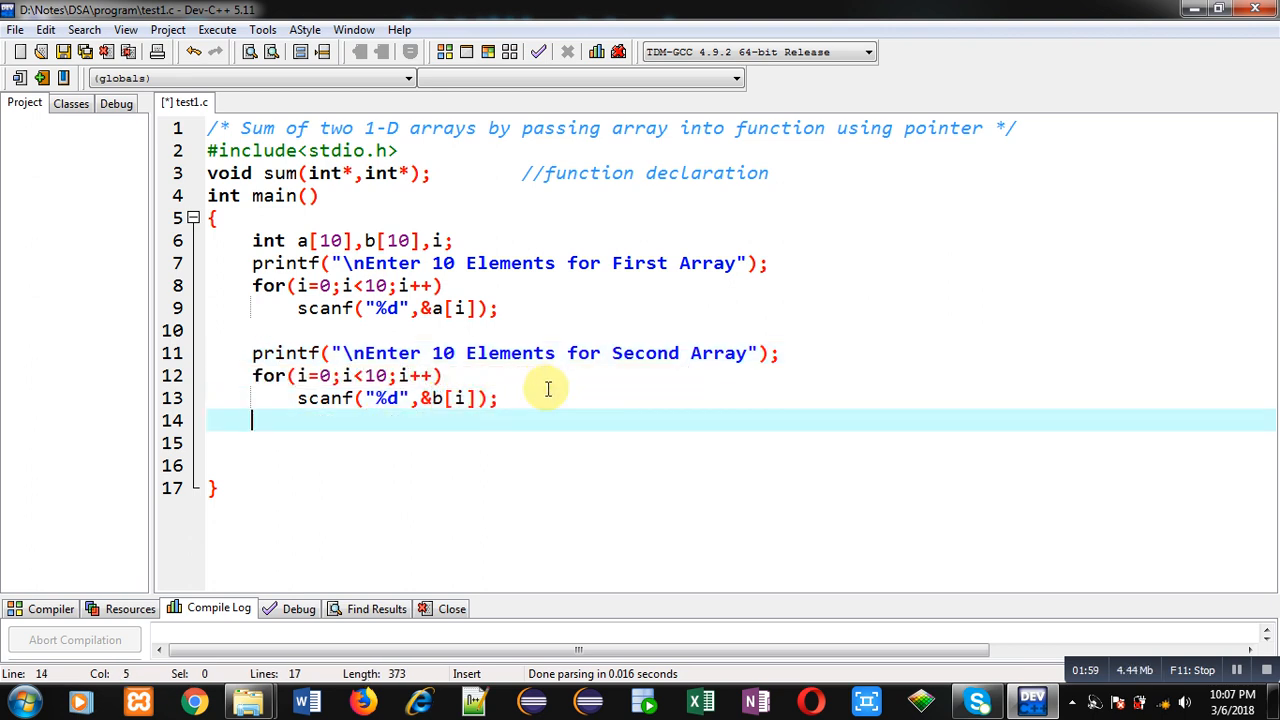
Call sum(a,b); in main with the comment //function calling
type("sum")
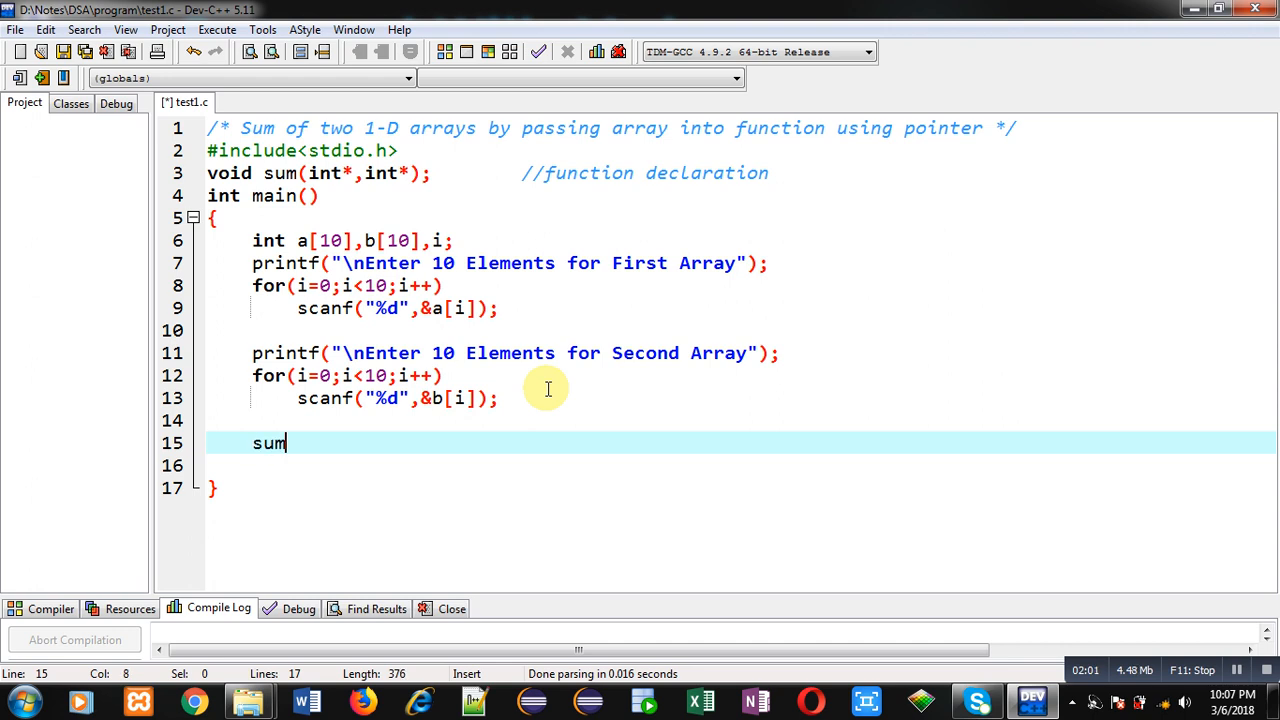
type("(a,b);           //")
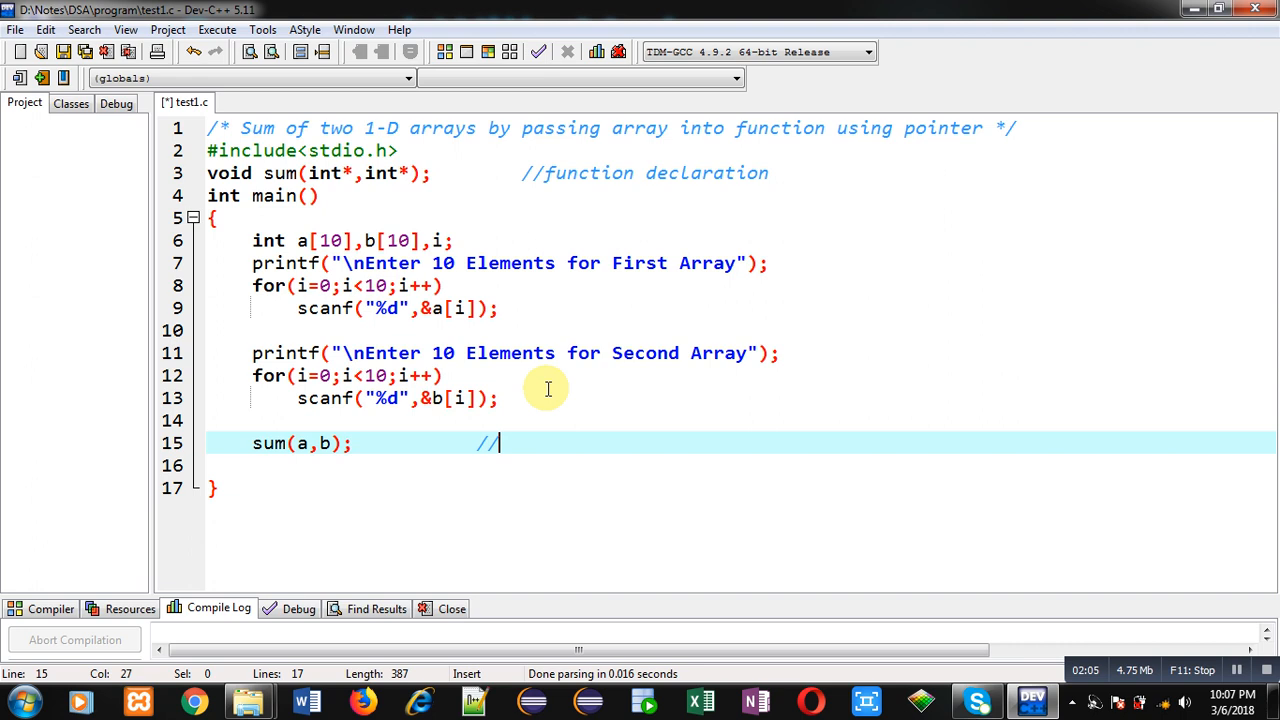
type("function calling")
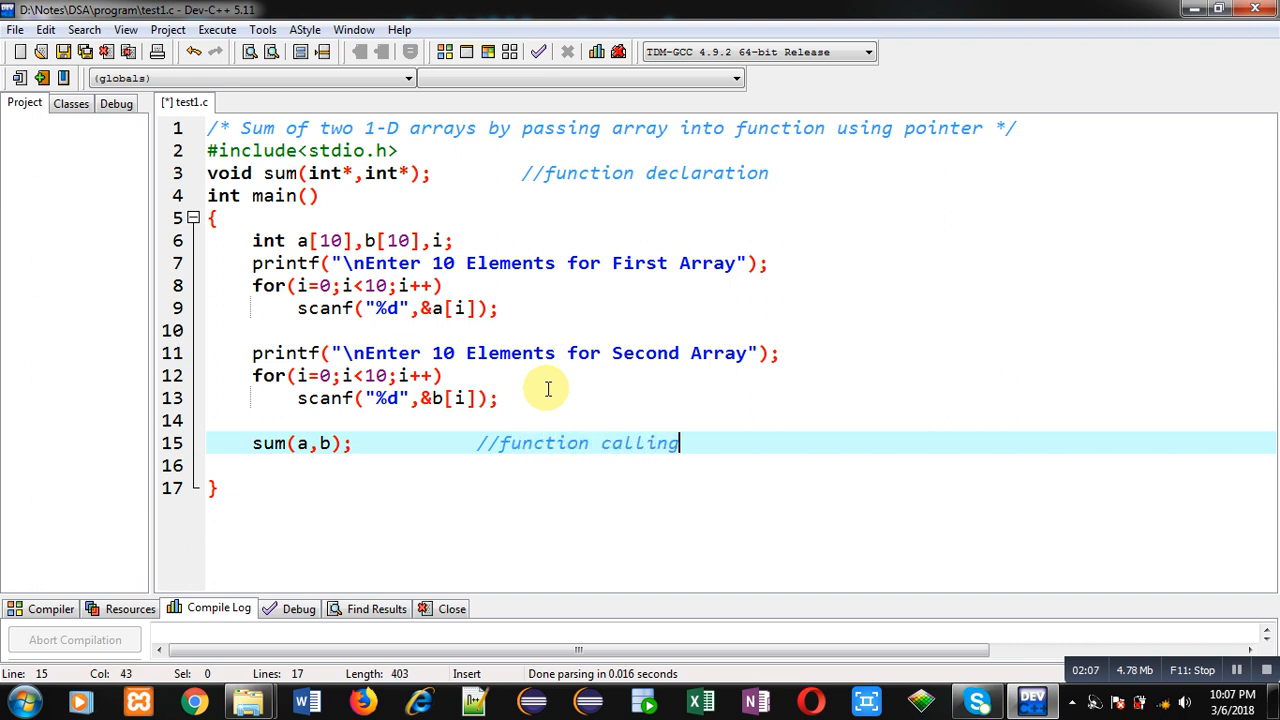
Add return 0; to end main and begin the void sum definition header
left_click(304, 444)
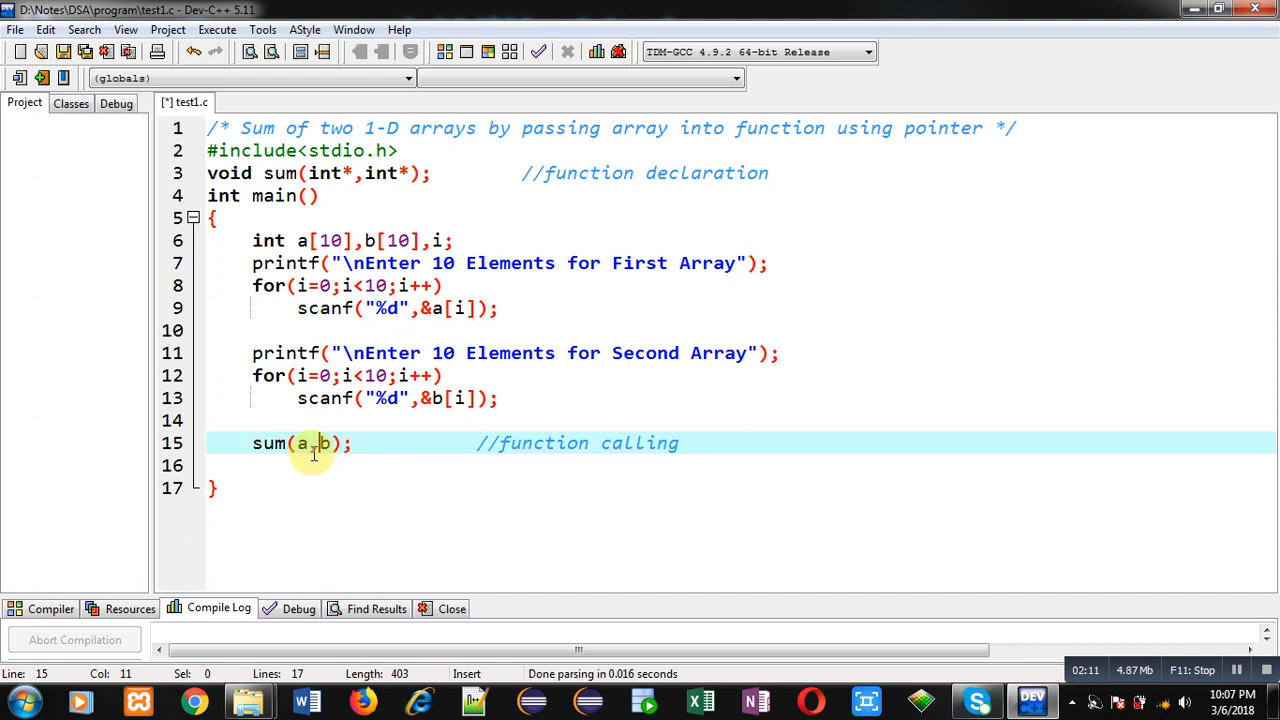
key("Enter")
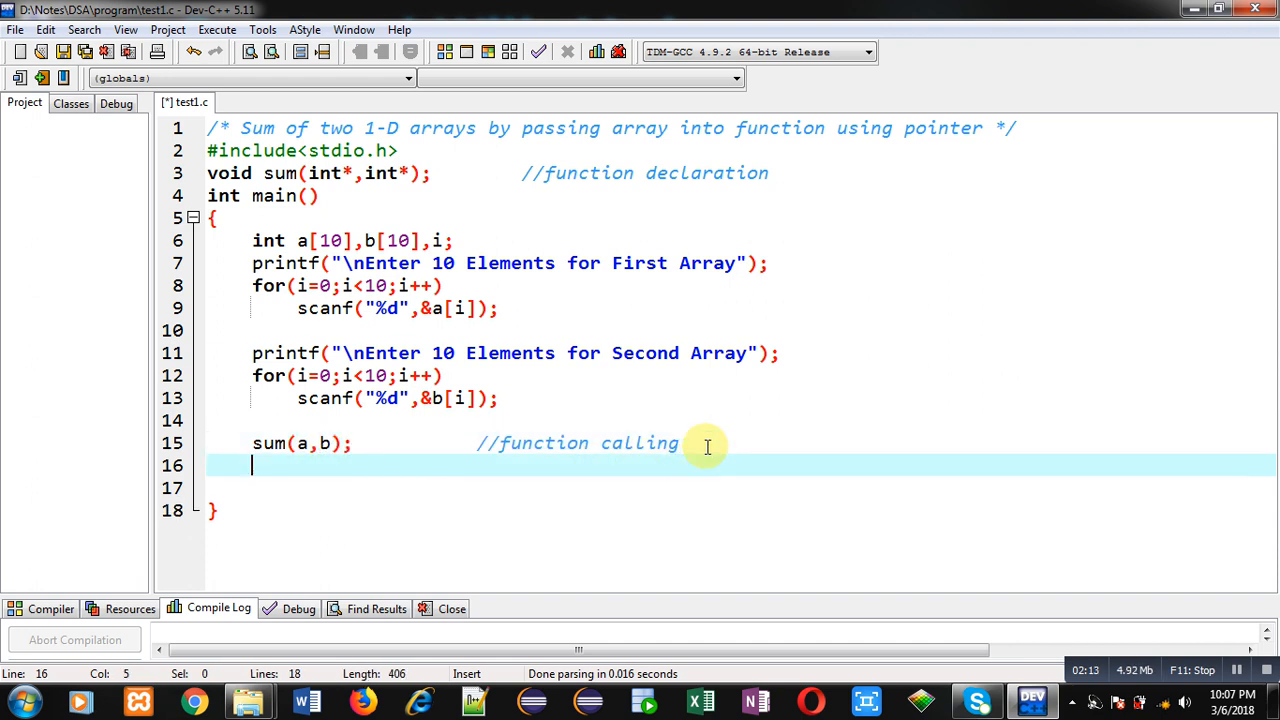
type("return 0")
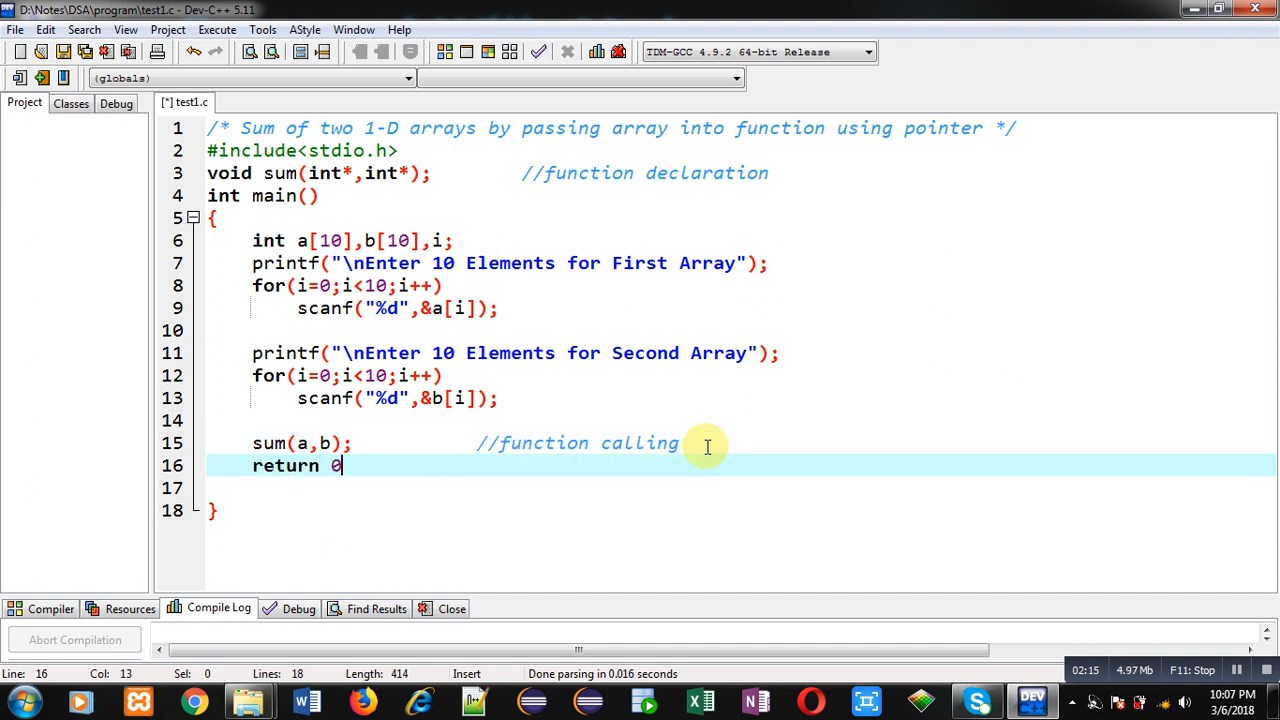
type(";")
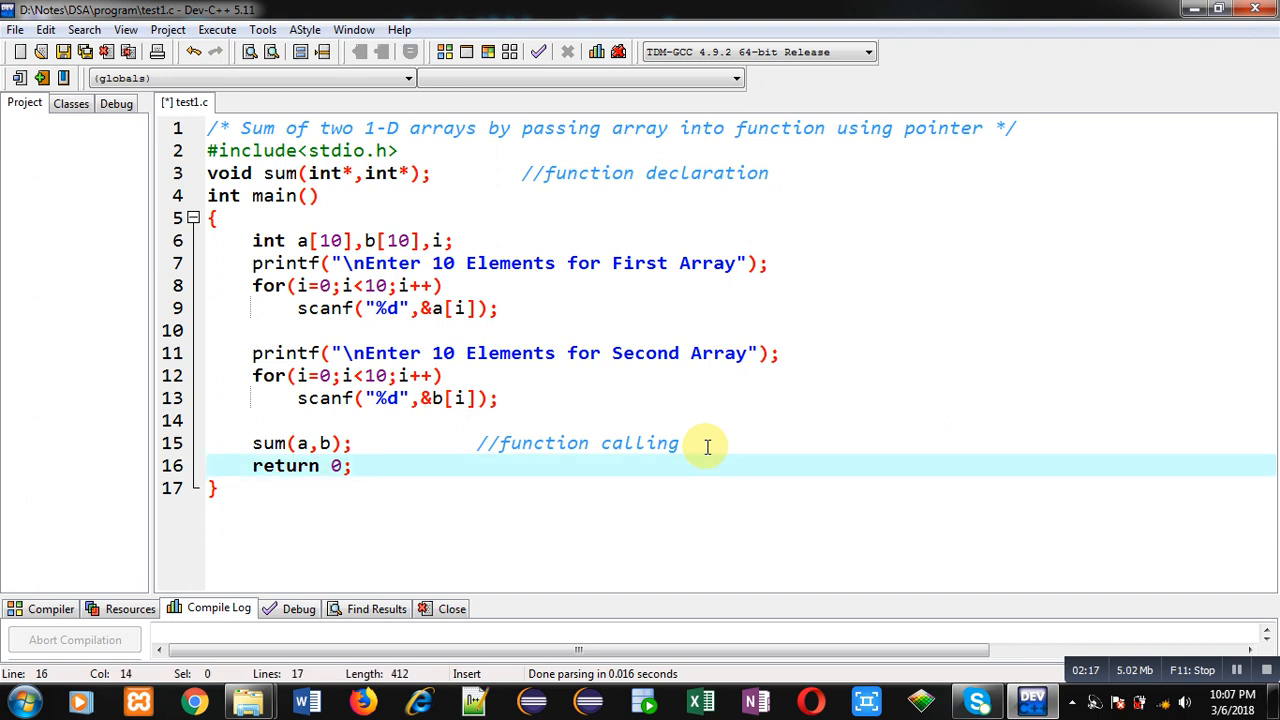
type("void sum(int *p1,int *p2")
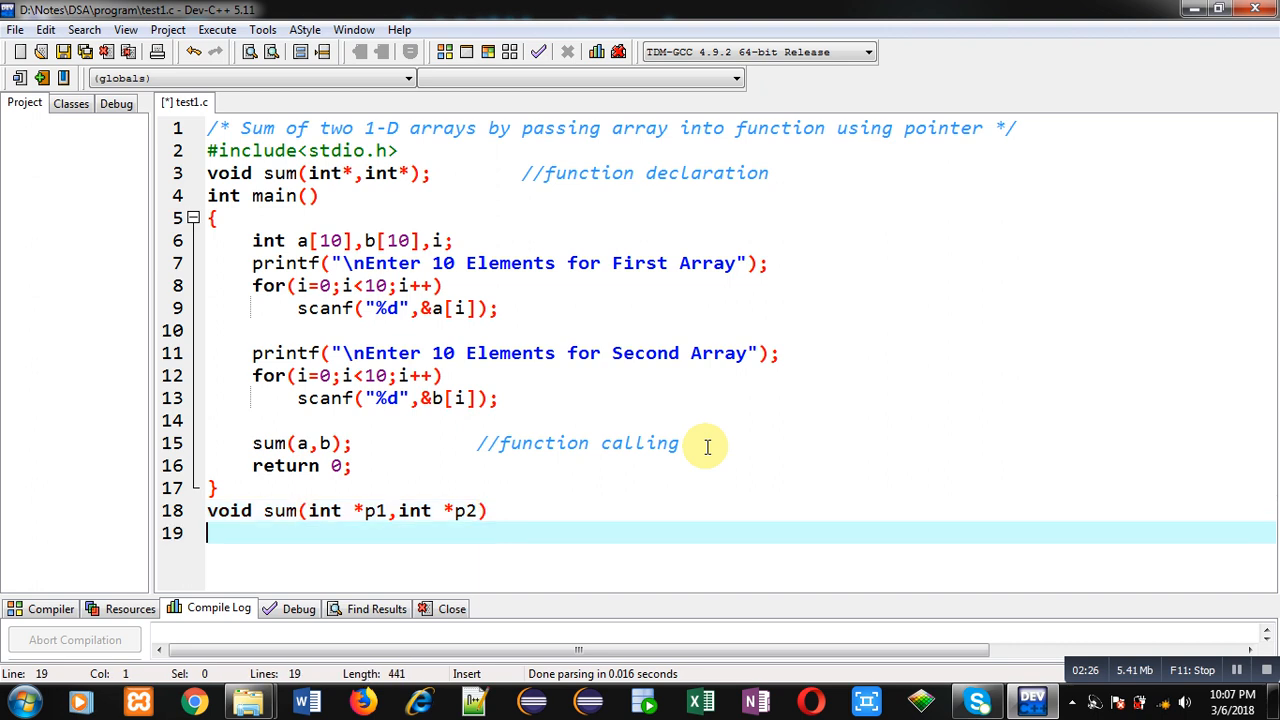
Give sum(int *p1,int *p2) braces, a //function definition comment and int i; declared
type("{}")
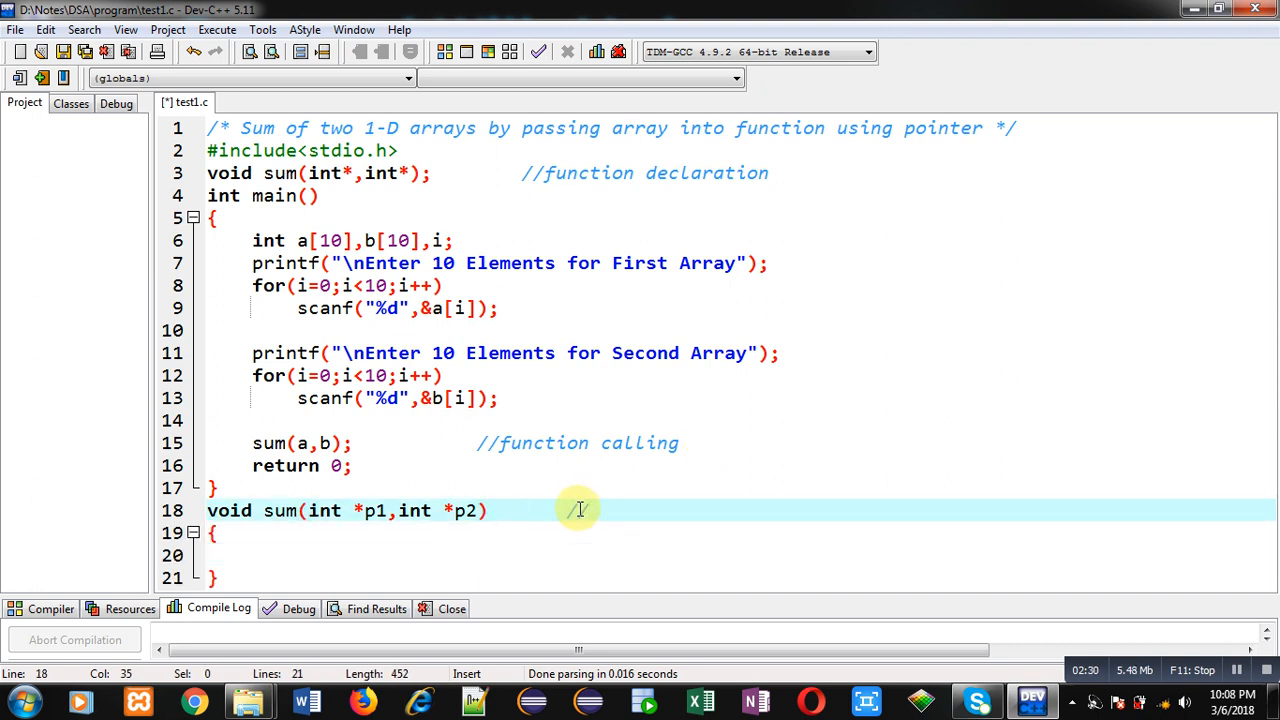
type("/function definition")
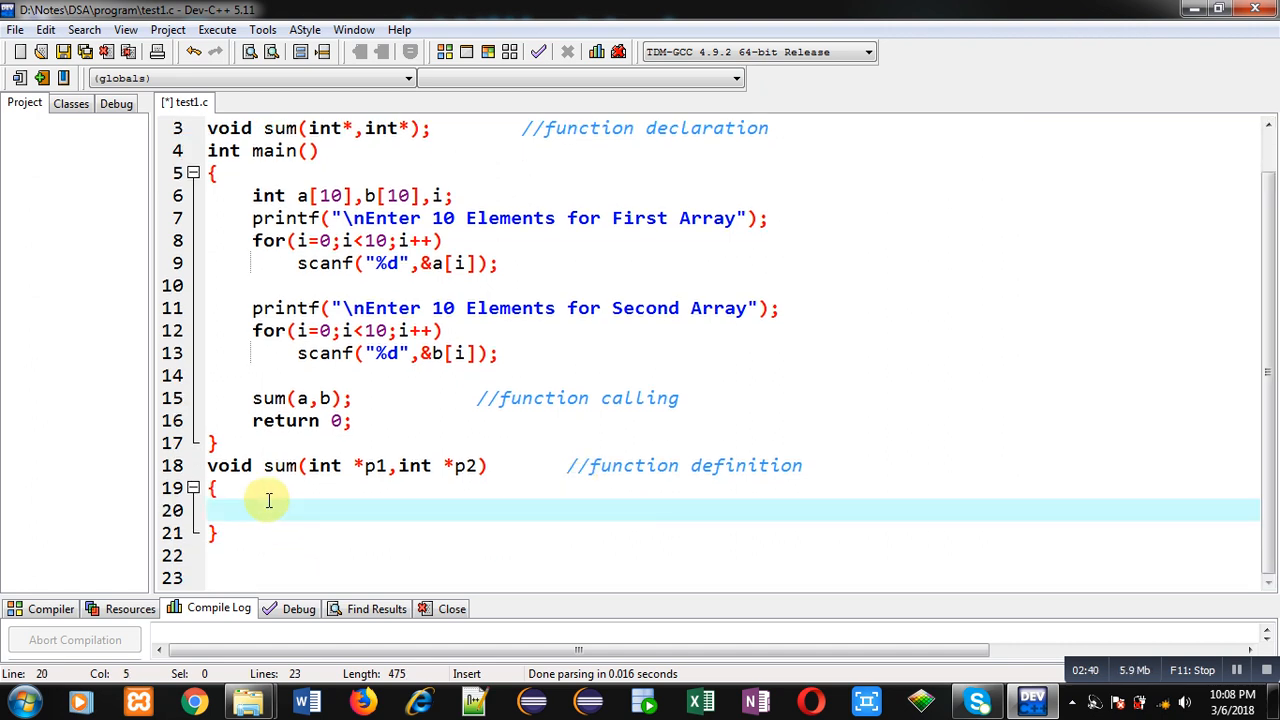
type("int i;")
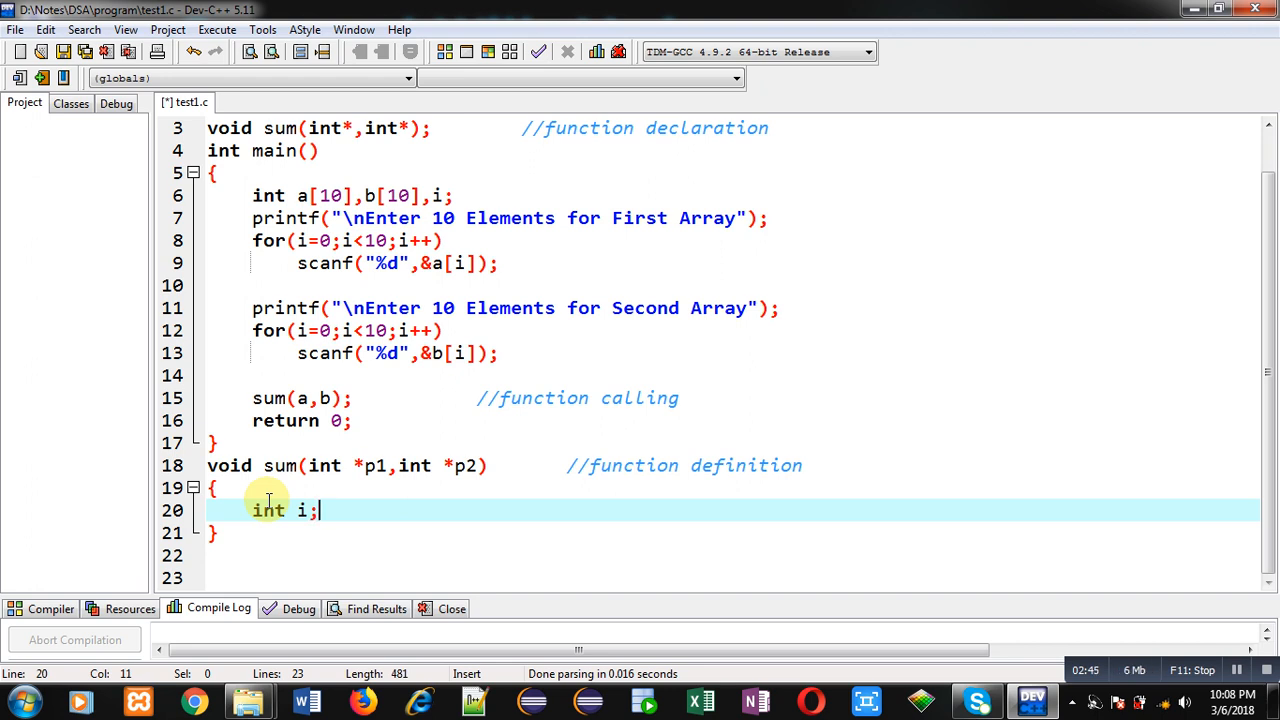
In sum, loop i from 0 to 10 printing "\n%d" of *p1 + *p2 each pass
type("for(i=)")
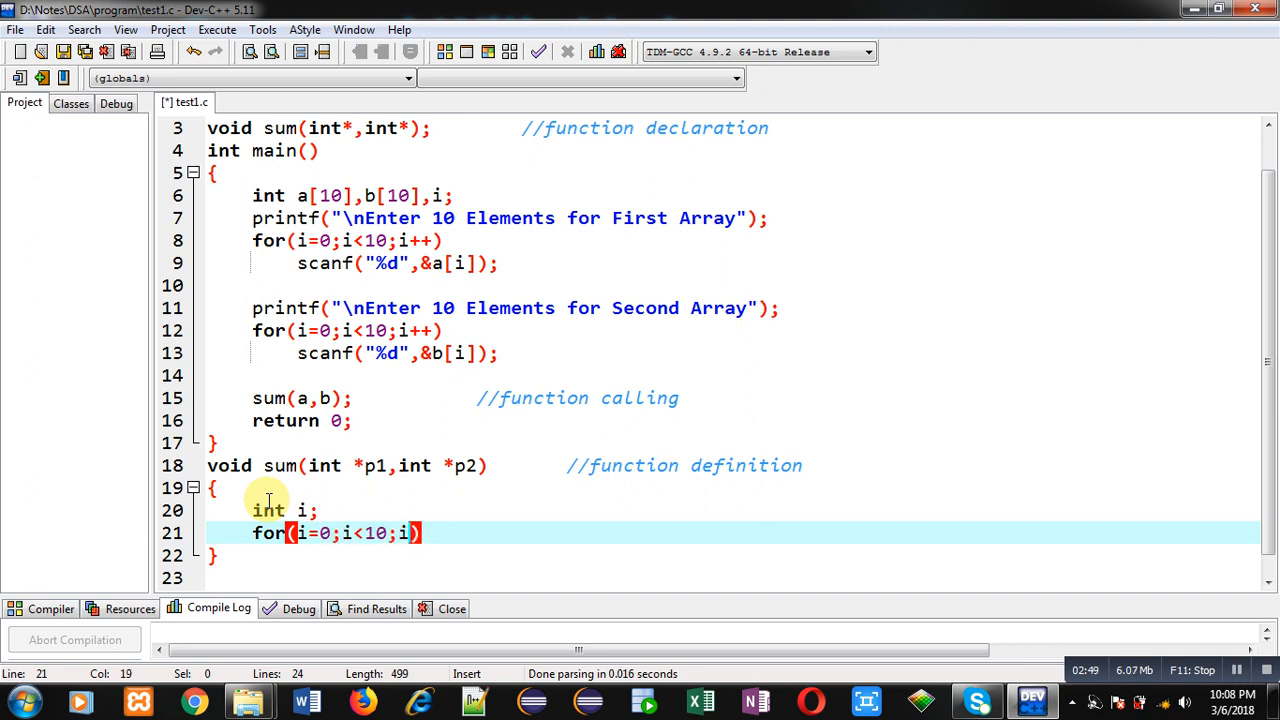
type("++)")
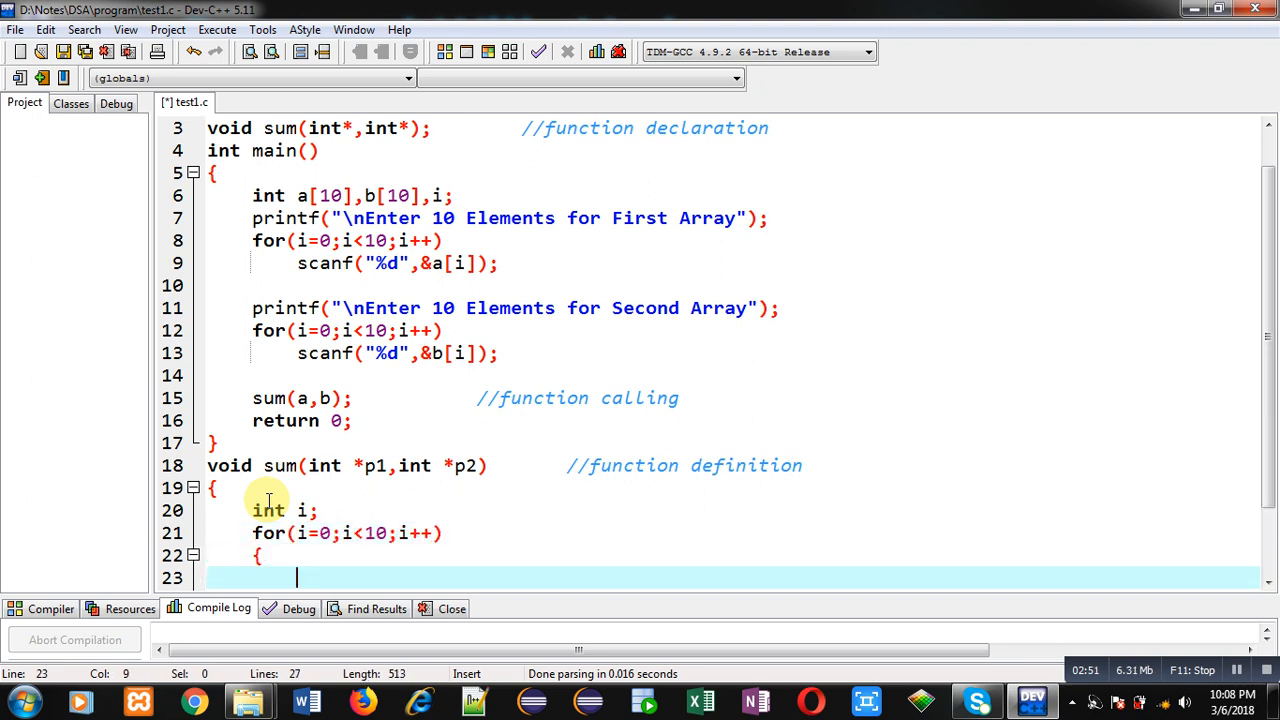
type("prin")
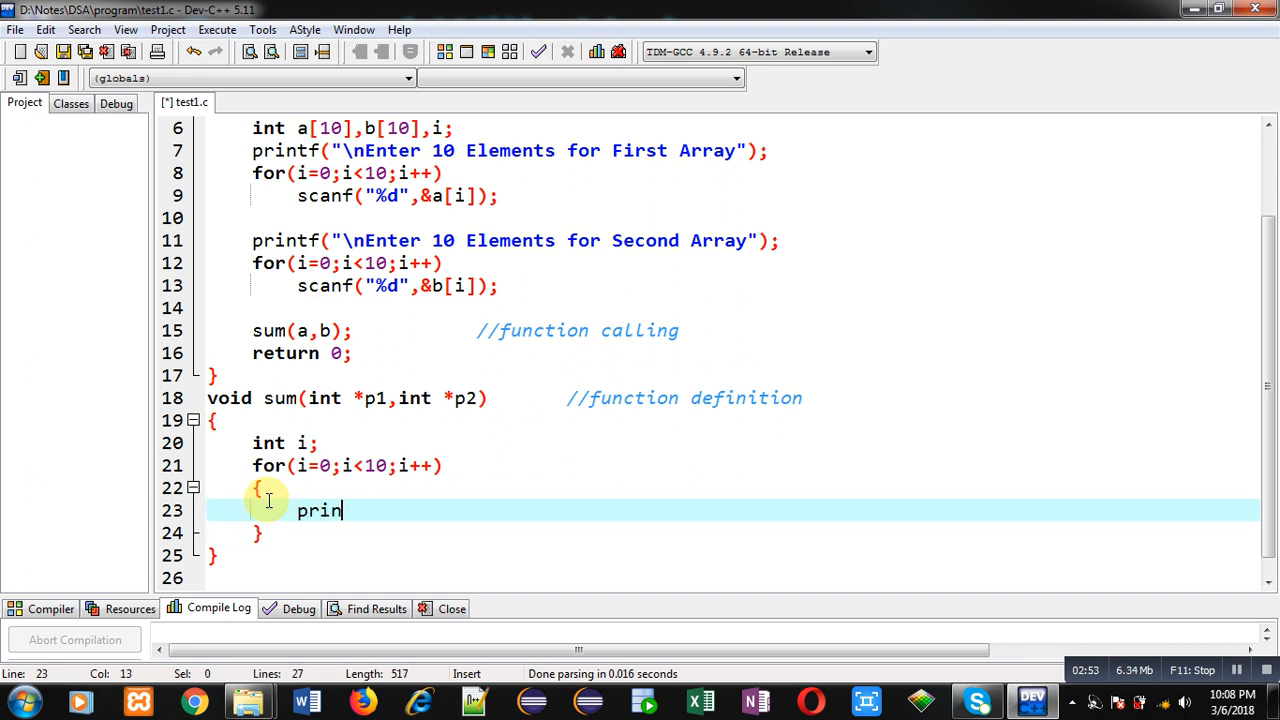
type("tf(\"\\\")")
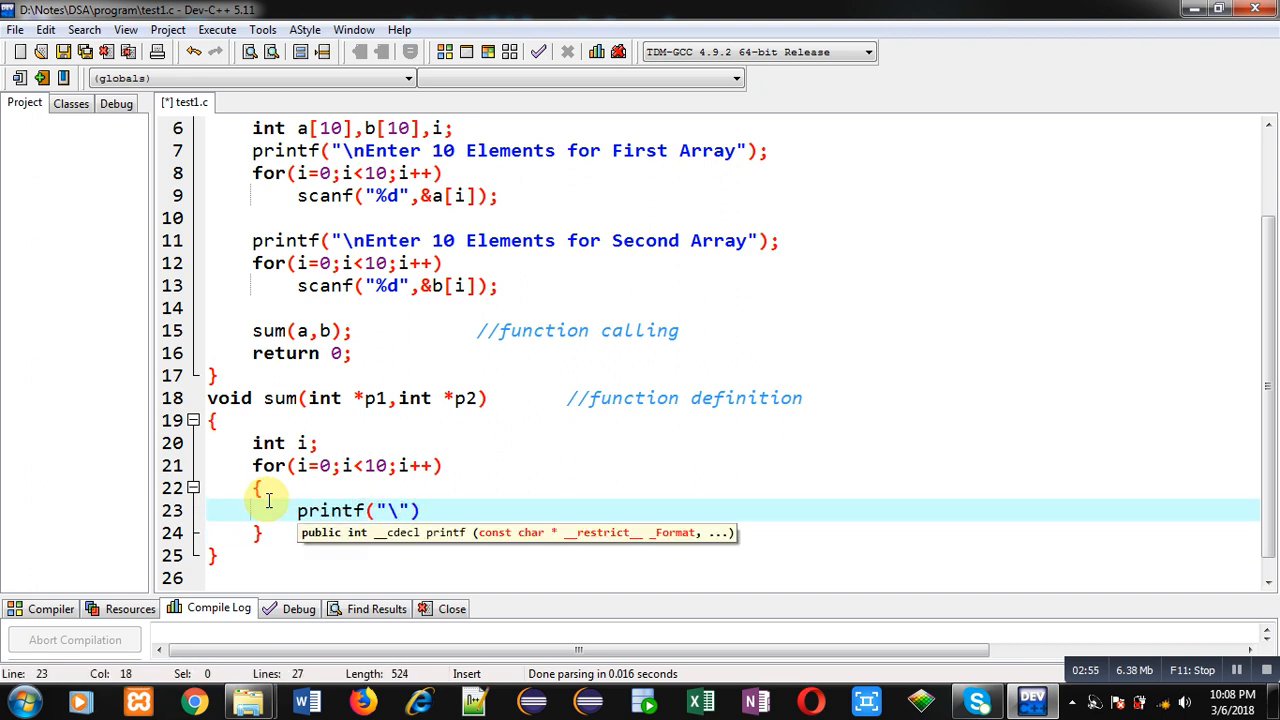
type("n%d")
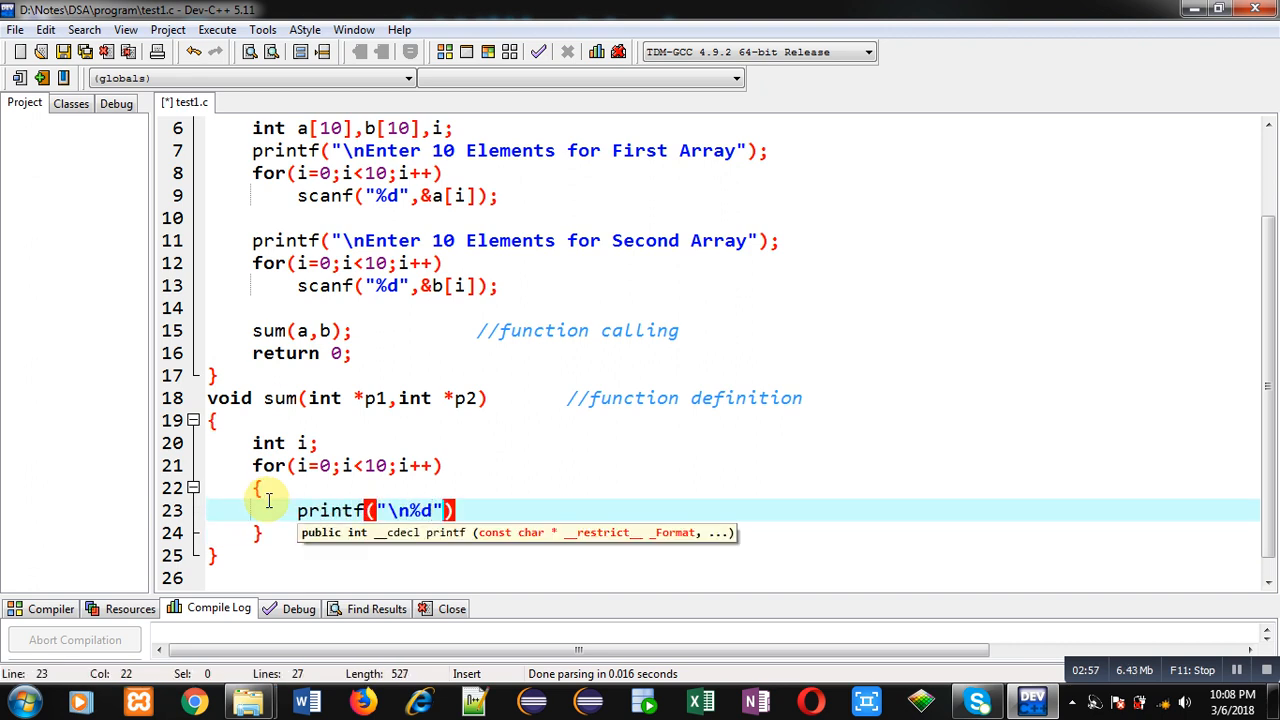
type(",")
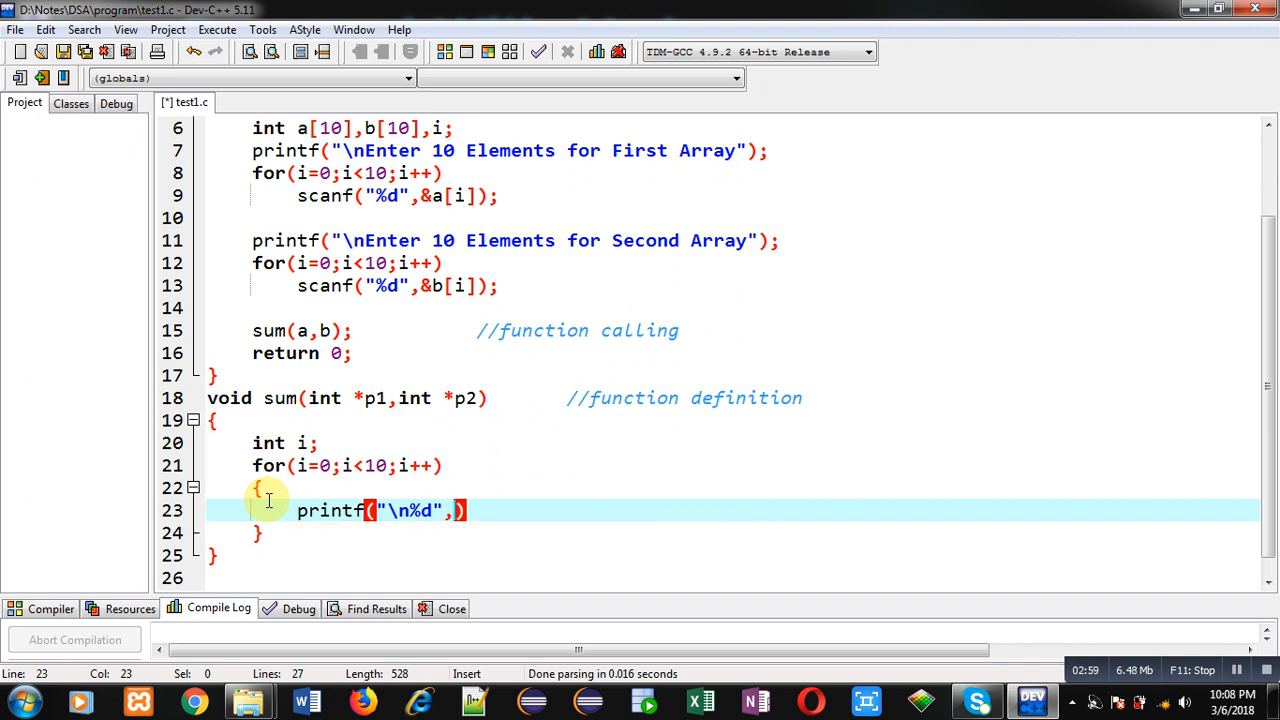
type("*p1")
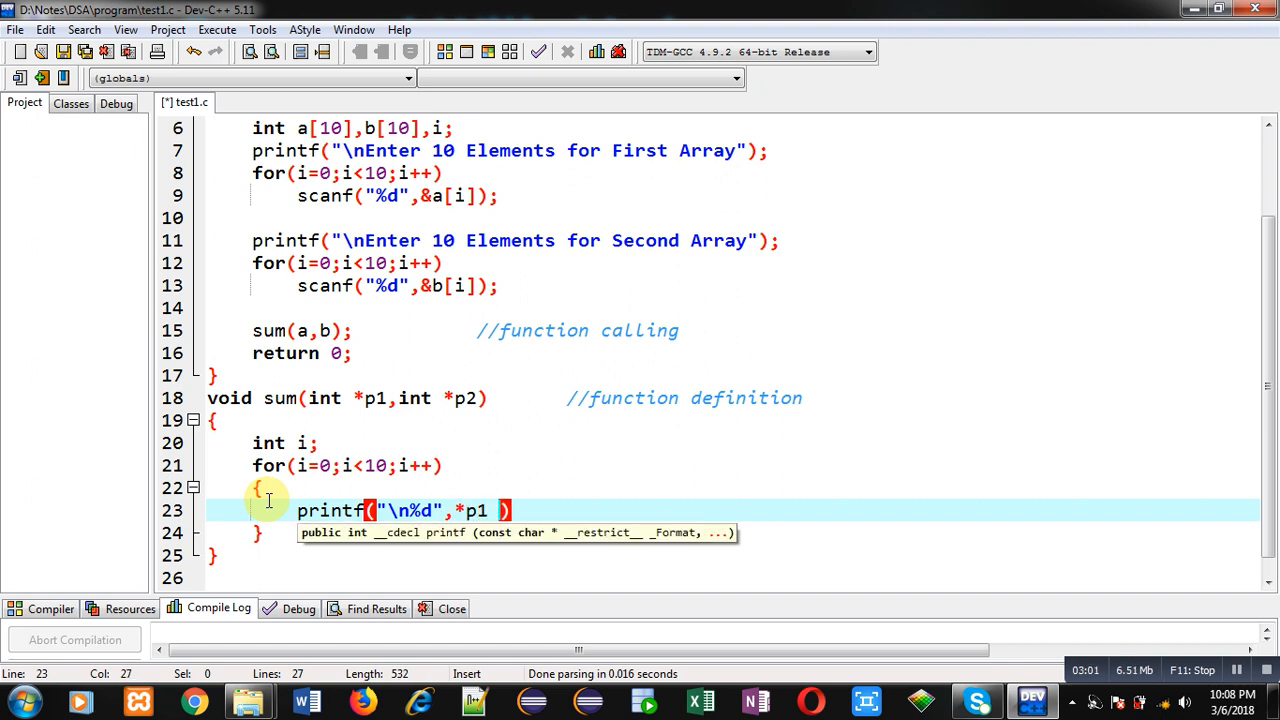
type("+ *p2")
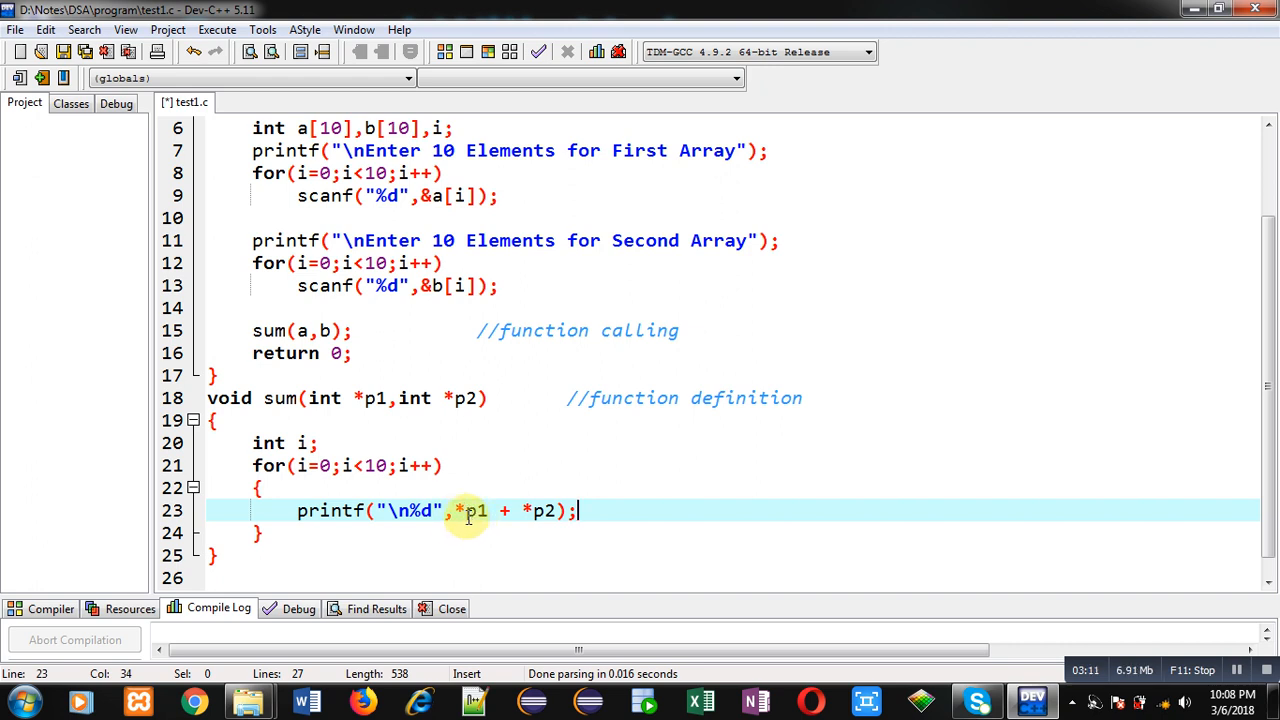
mouse_move(468, 518)
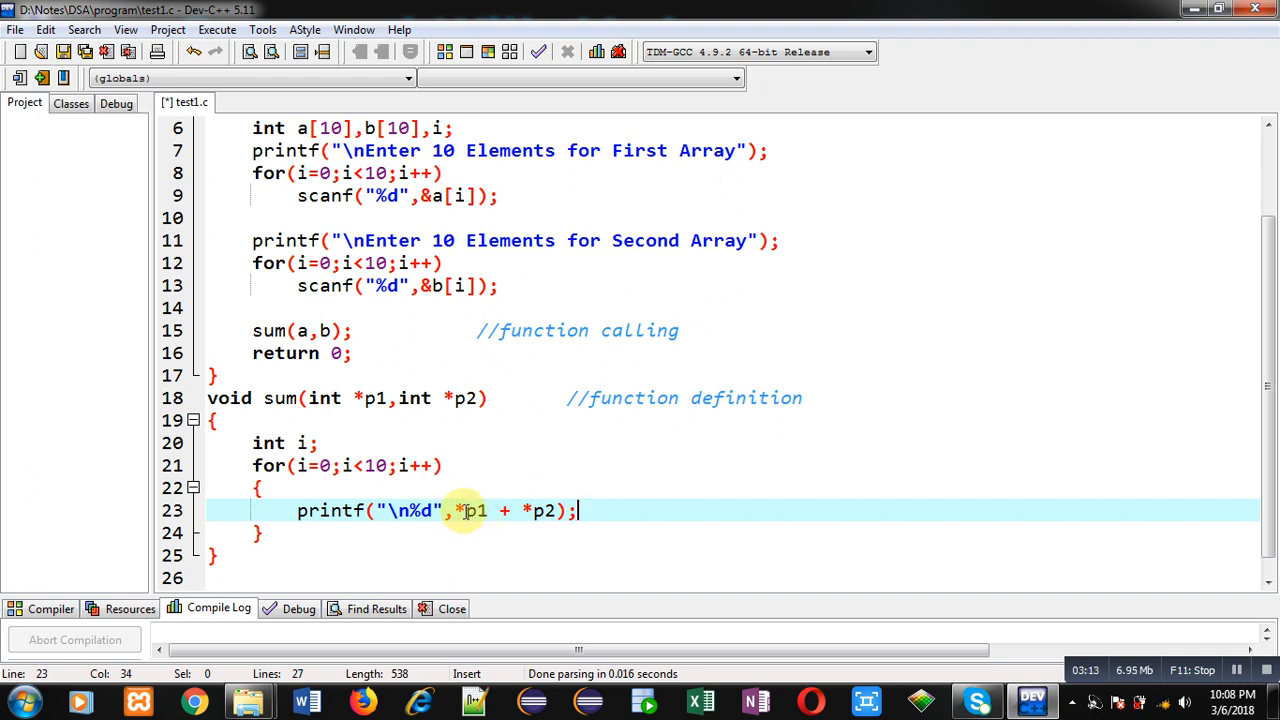
mouse_move(484, 524)
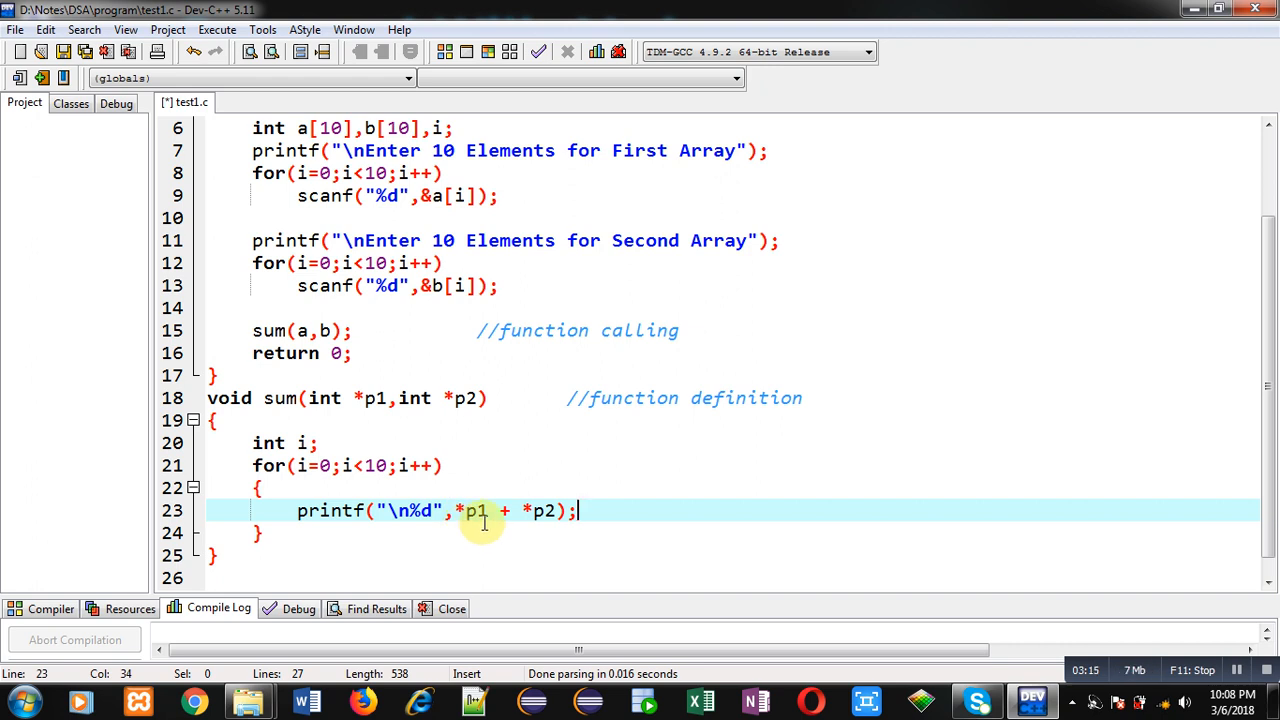
mouse_move(464, 528)
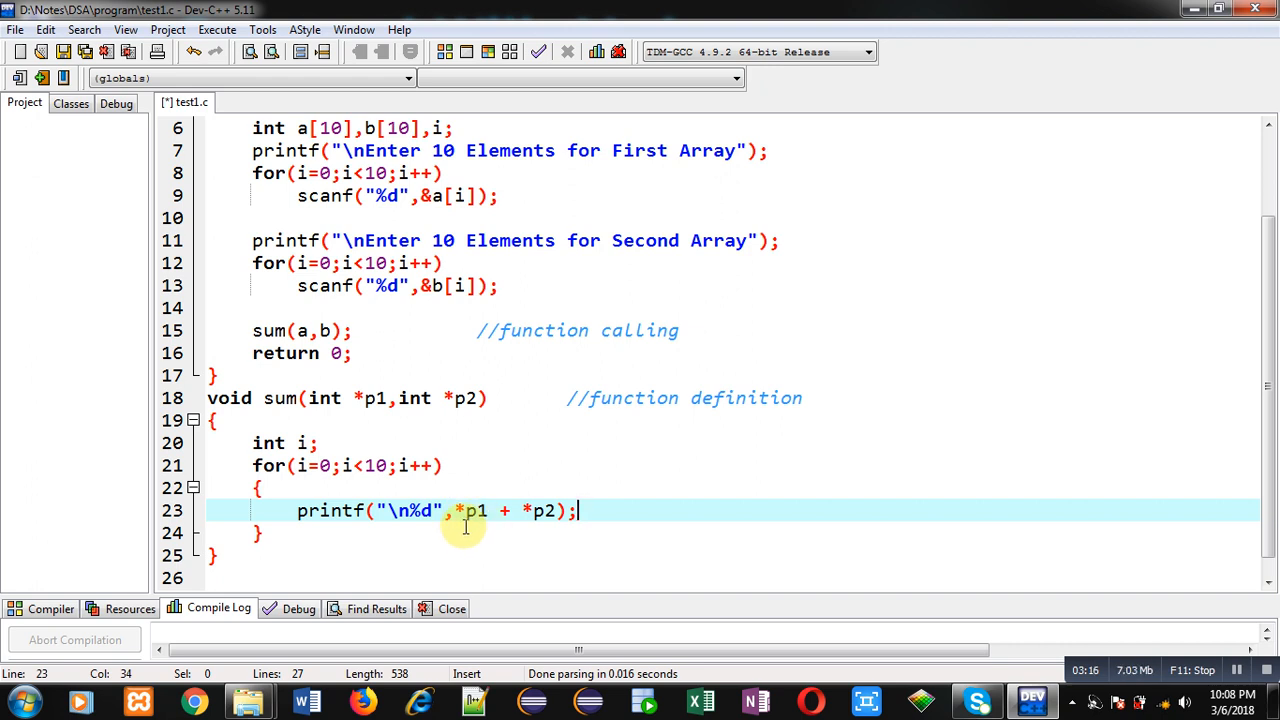
mouse_move(474, 532)
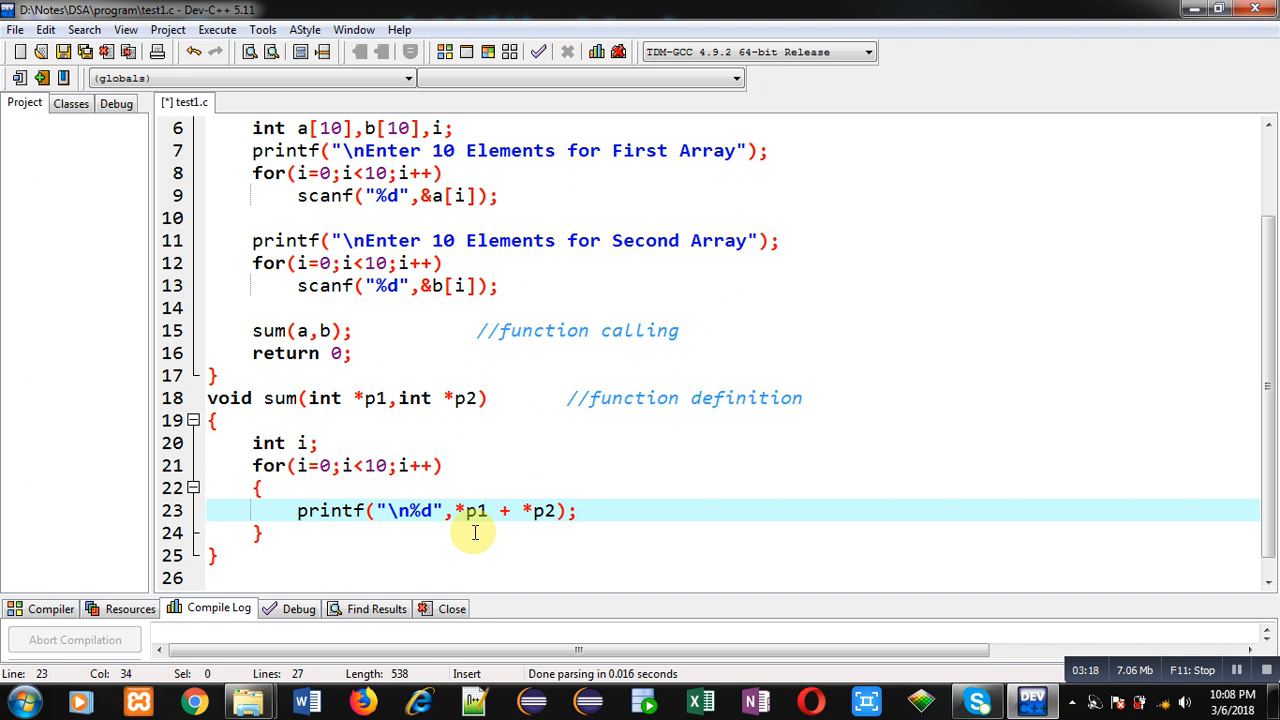
mouse_move(482, 536)
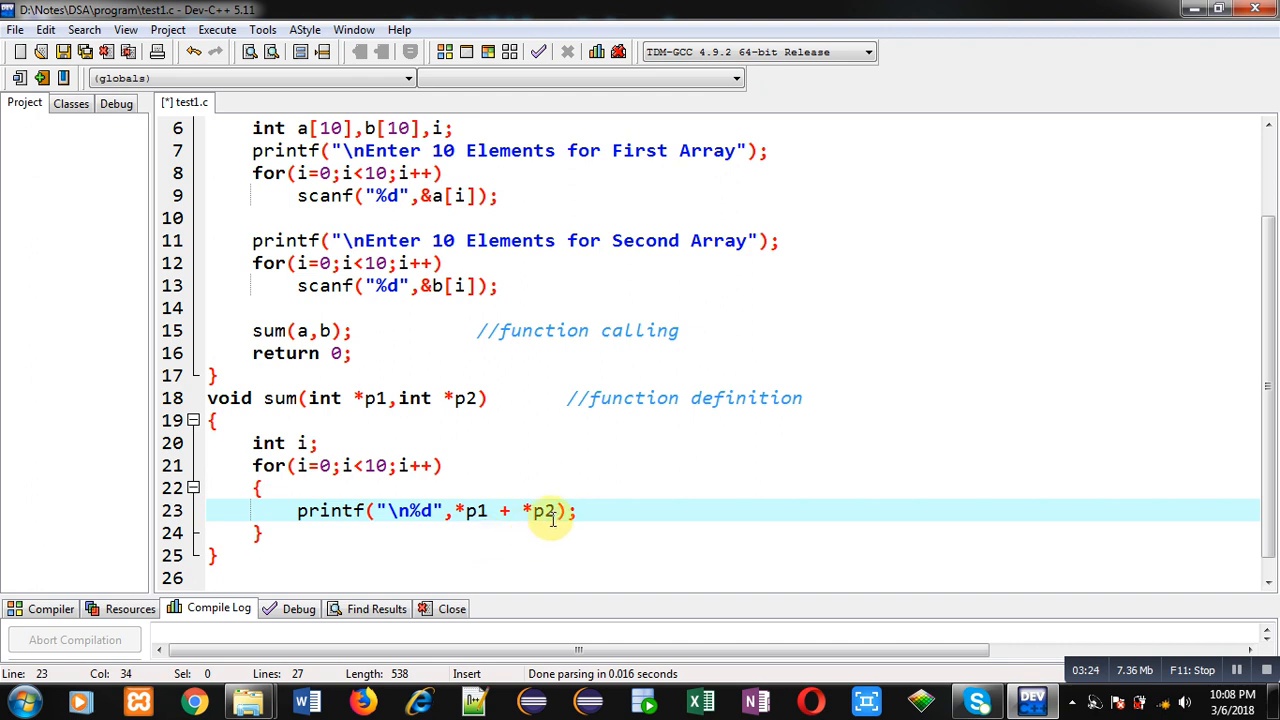
After the printf in the loop, advance both pointers with p1++; and p2++;
left_click(564, 512)
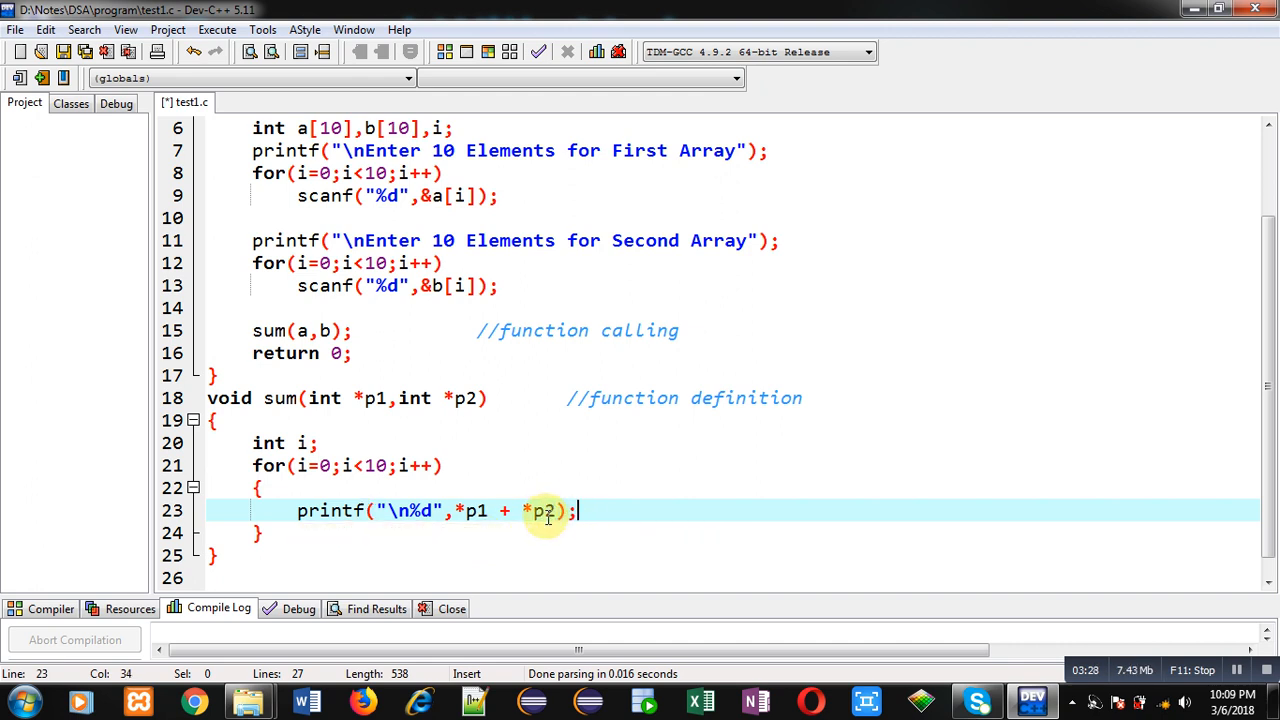
mouse_move(522, 514)
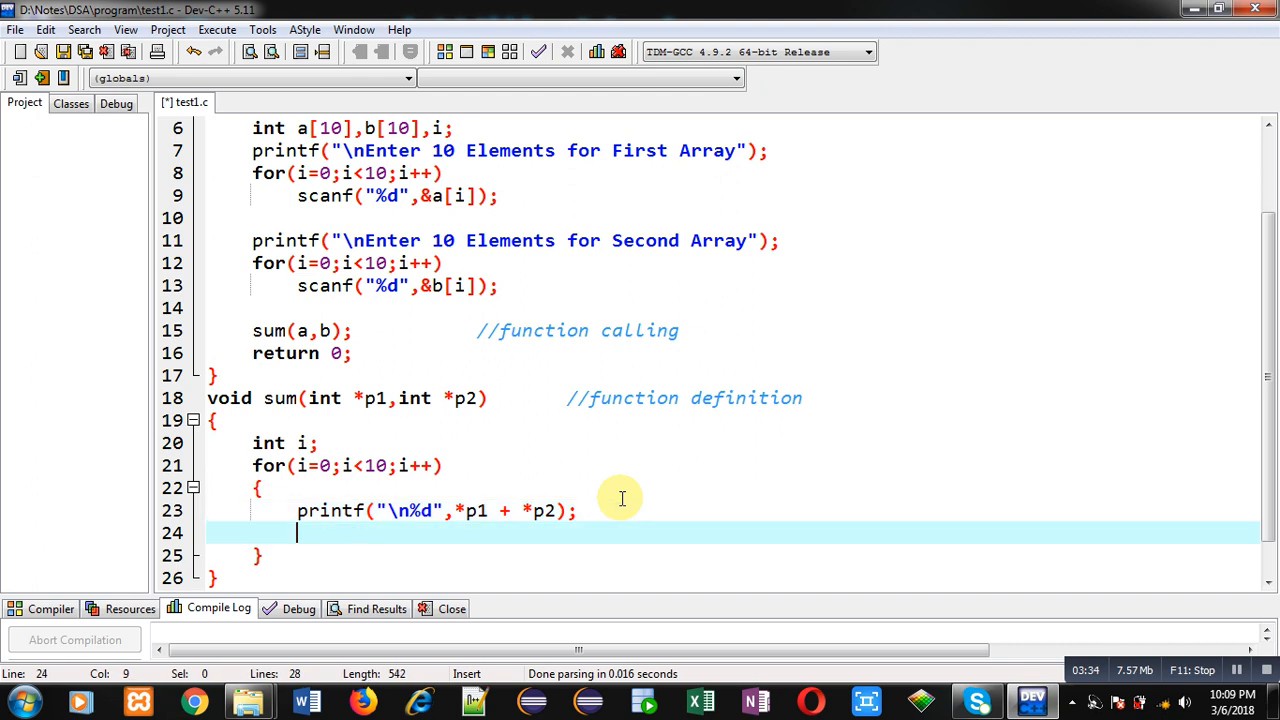
type("p1++;")
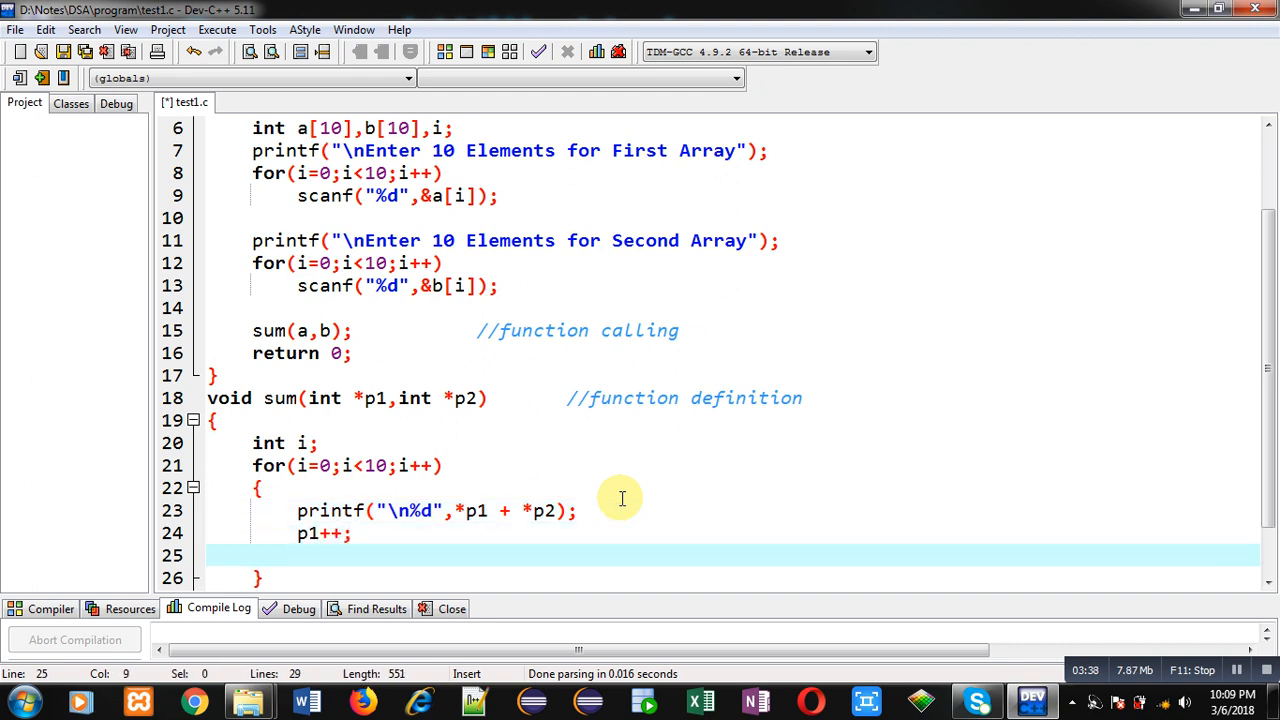
type("p2++")
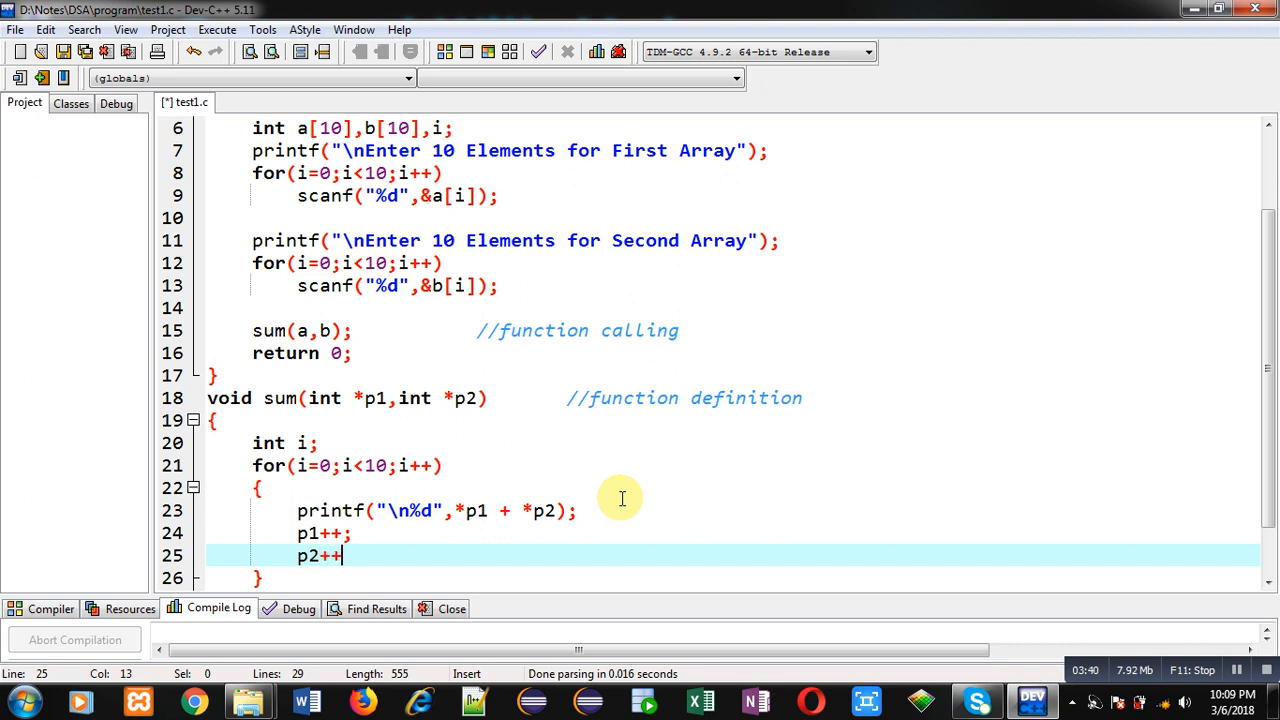
type(";")
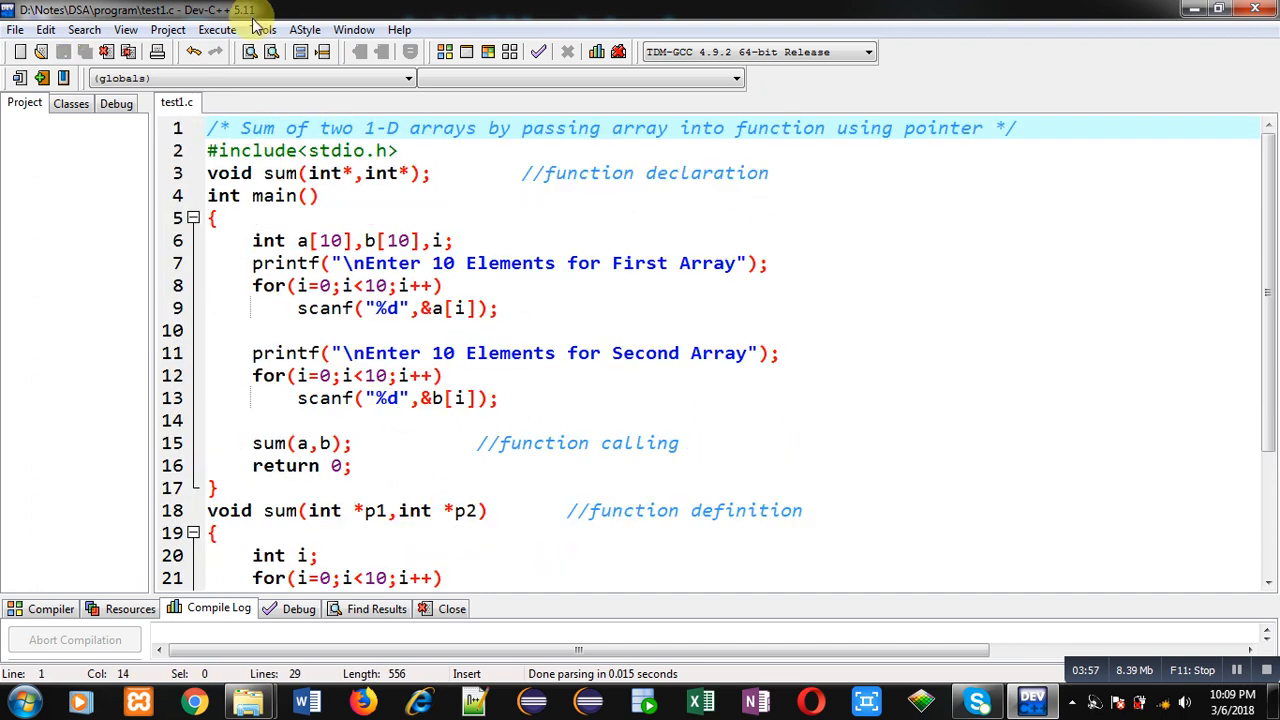
Print an "\nAddition ...\n" heading in sum before its for loop
left_click(318, 556)
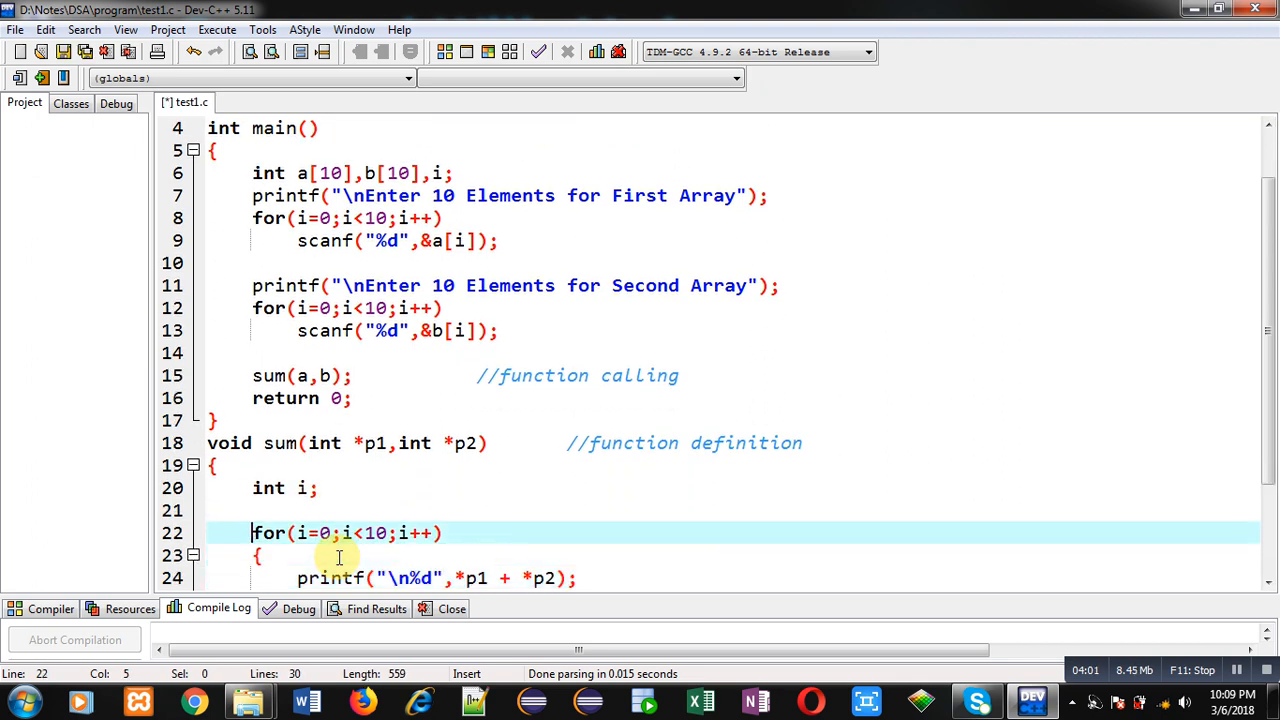
type("printf(")
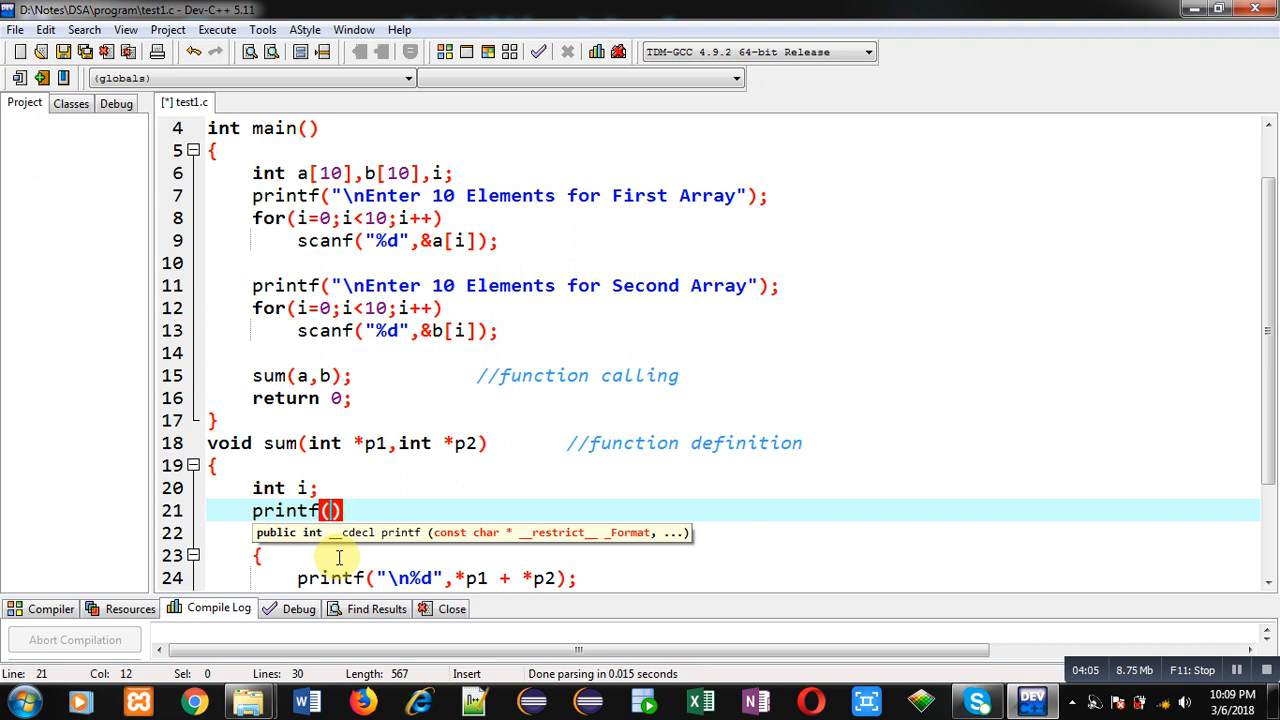
type("\\nAddition ...\"")
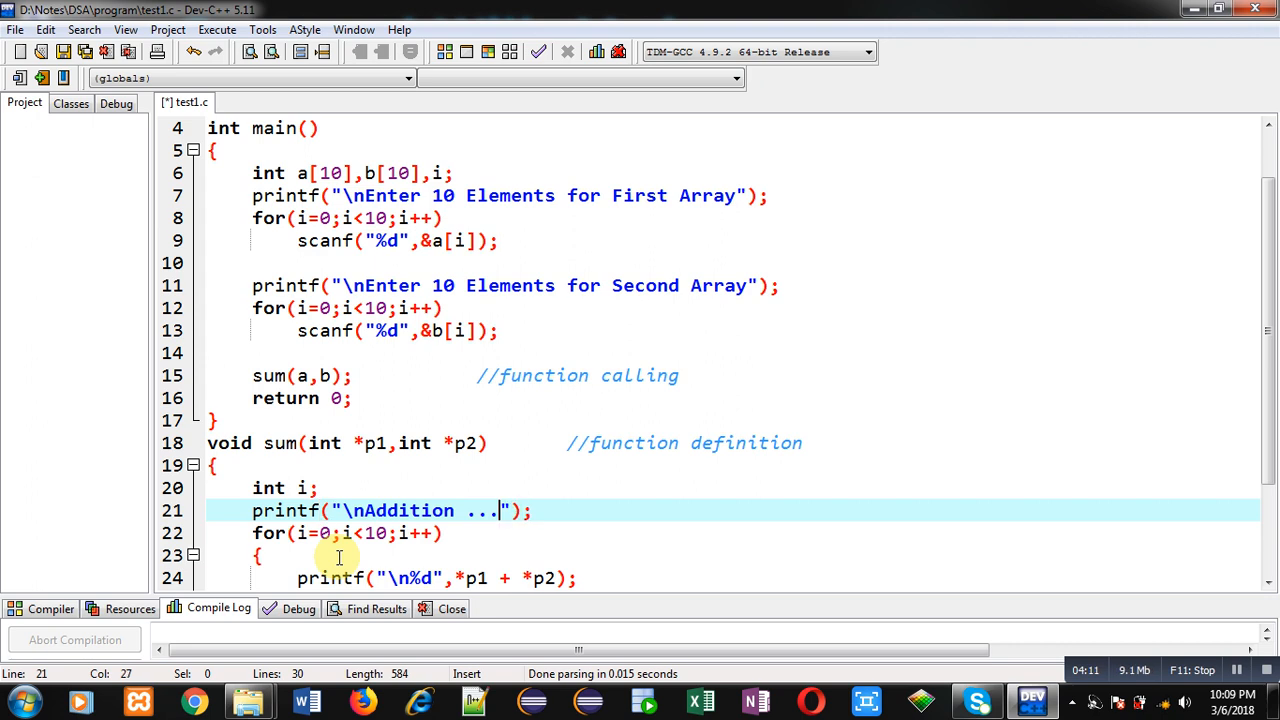
type("\\n")
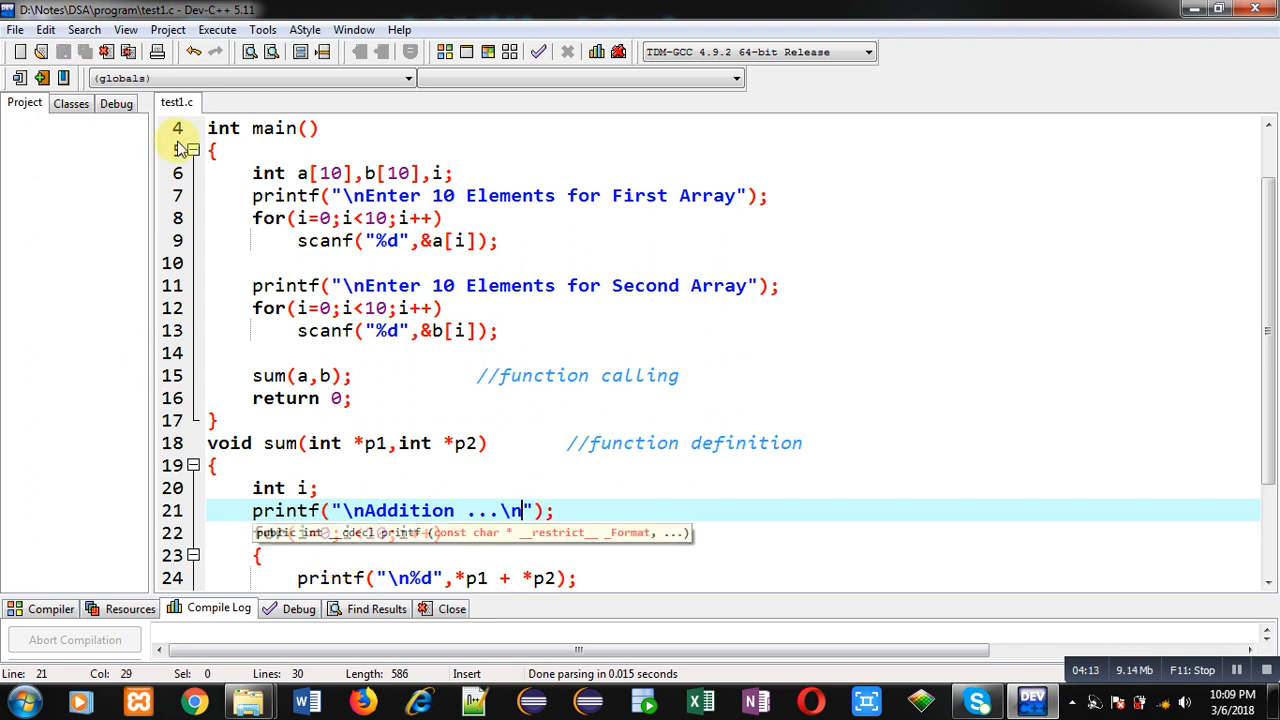
left_click(216, 30)
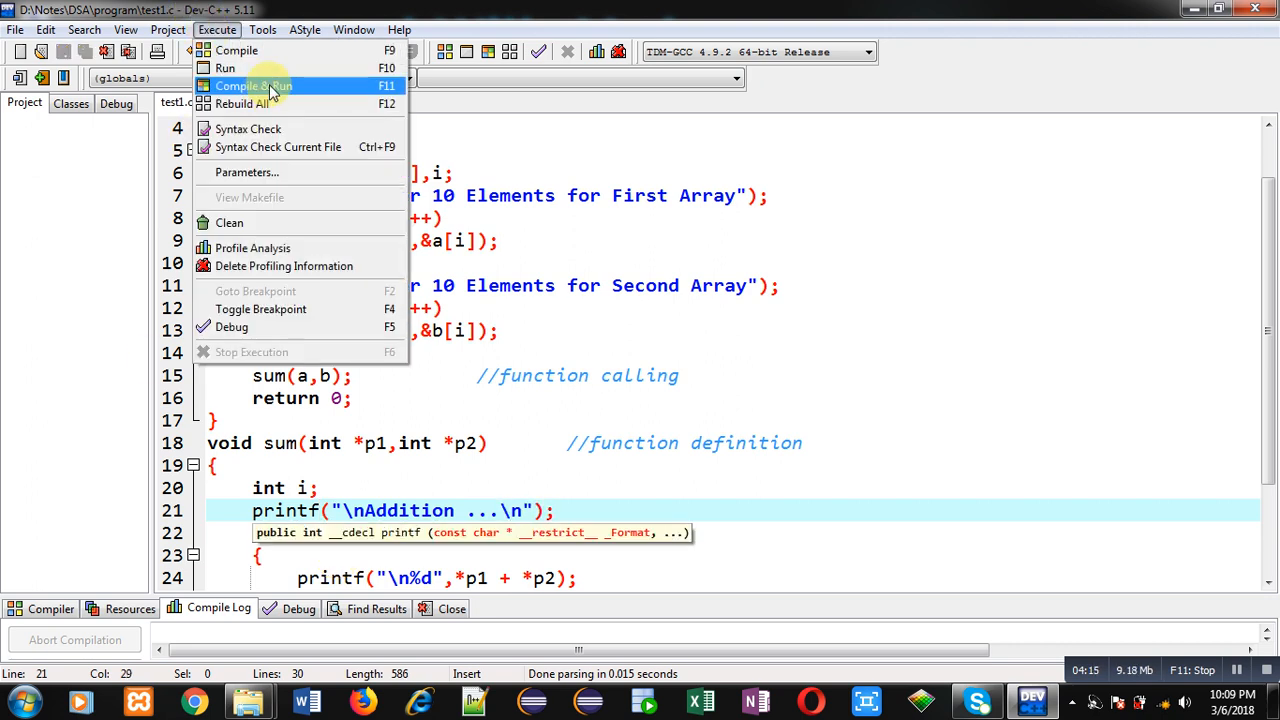
Compile and run the program, entering array values to see the sums in the console
left_click(252, 86)
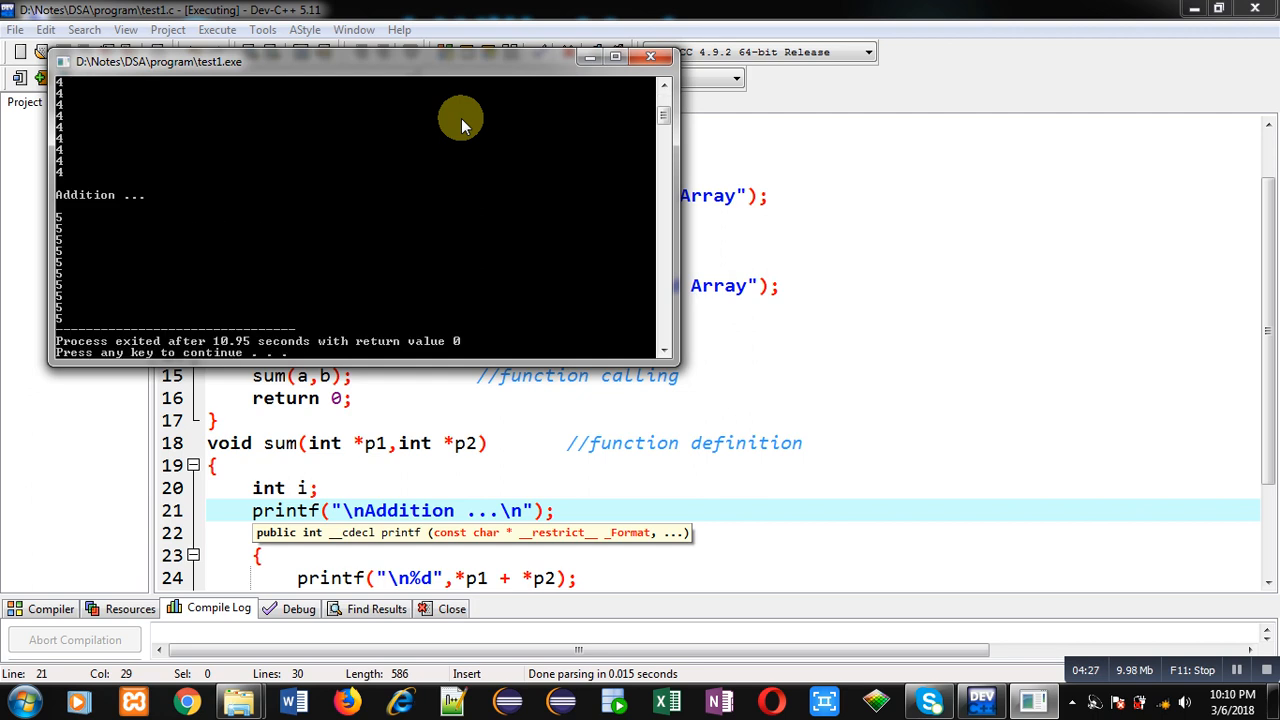
mouse_move(240, 210)
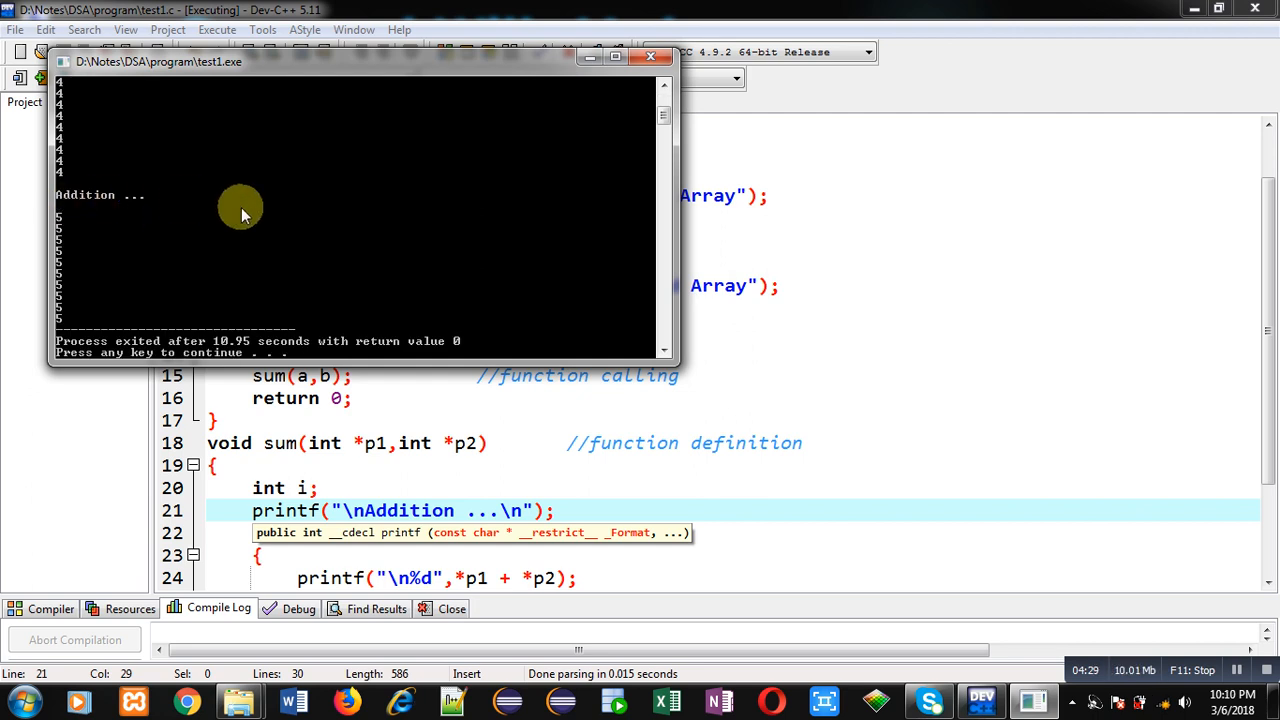